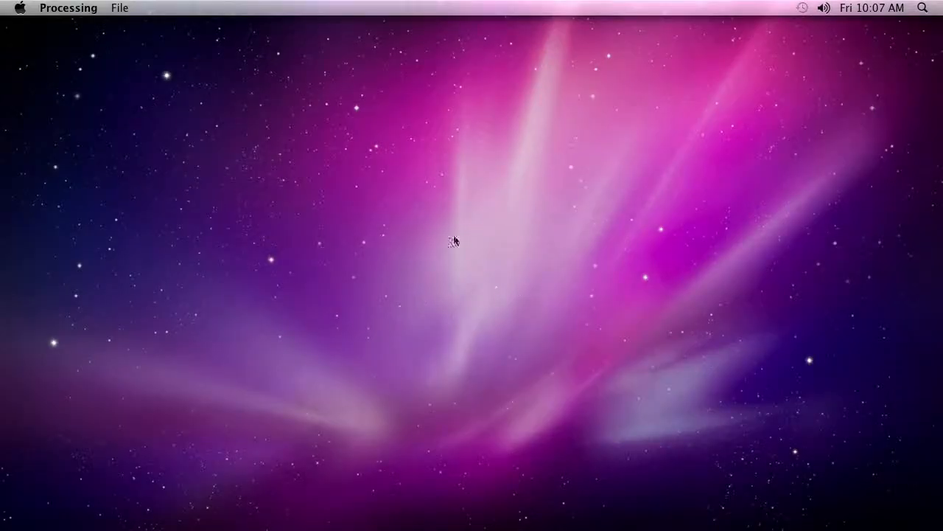
- Create a new empty sketch and enlarge its window to fill the screen
{"action": "left_click", "coordinate": [119, 9]}
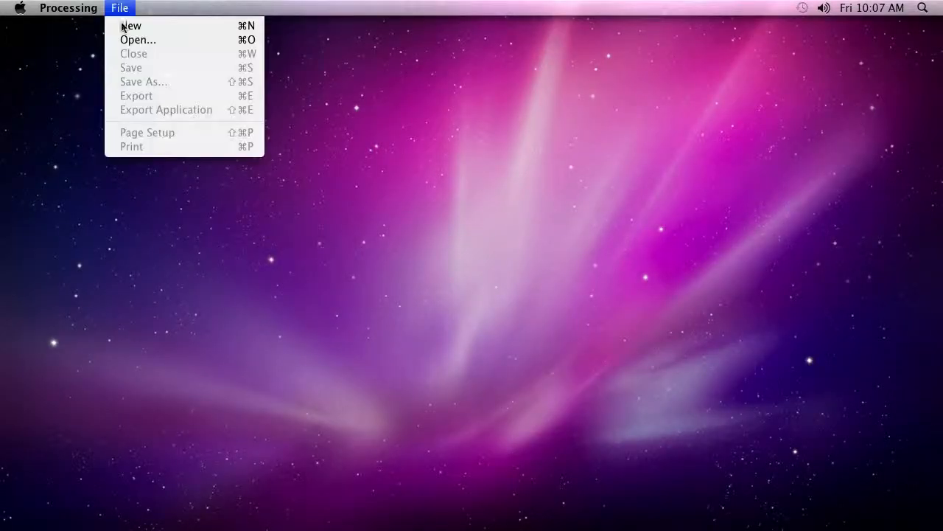
{"action": "left_click", "coordinate": [130, 26]}
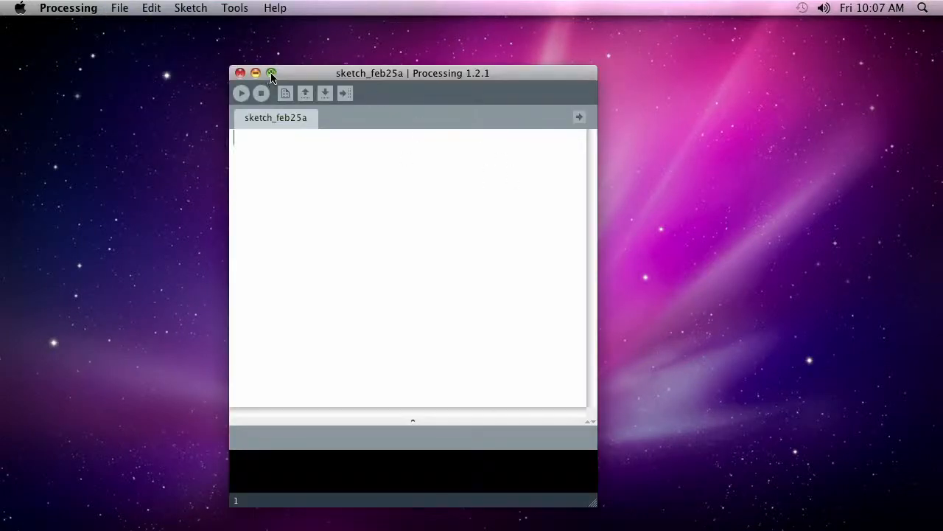
{"action": "left_click", "coordinate": [271, 74]}
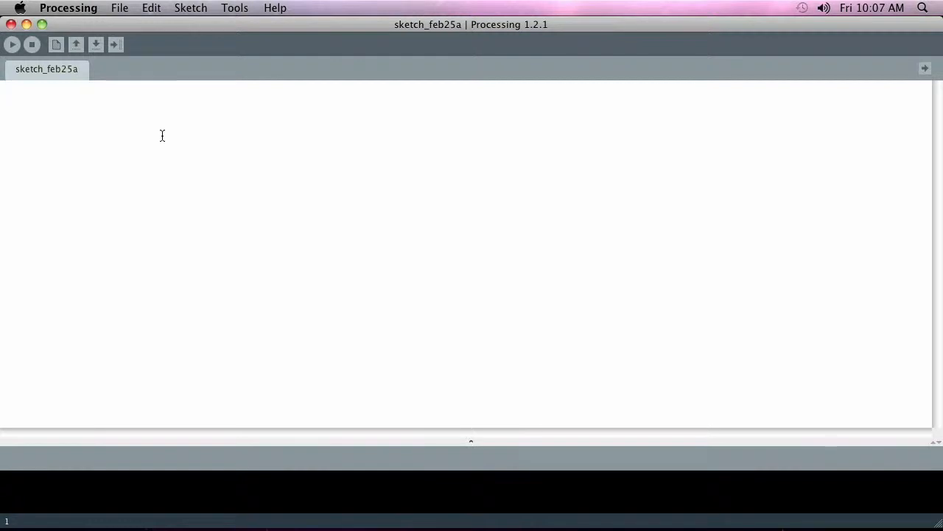
- Save the new sketch under the name videoMixer
{"action": "left_click", "coordinate": [95, 44]}
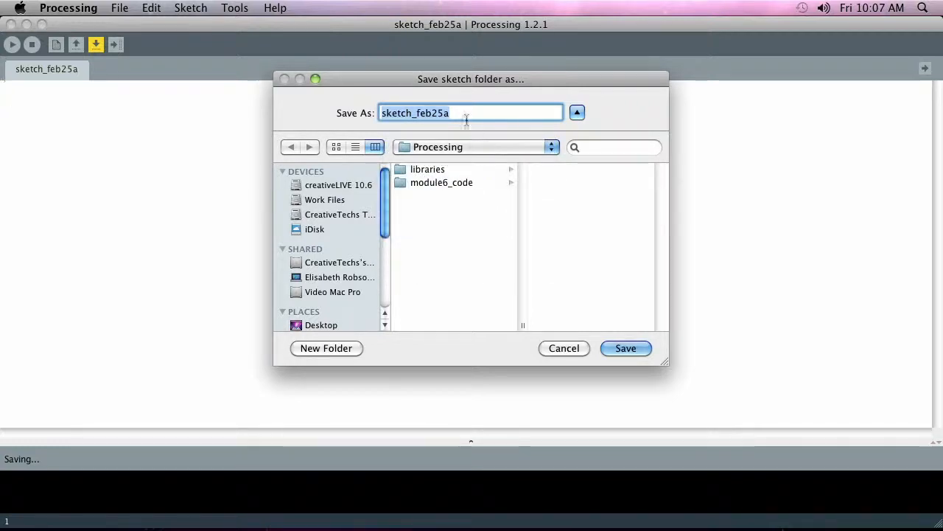
{"action": "type", "text": "videoMixer"}
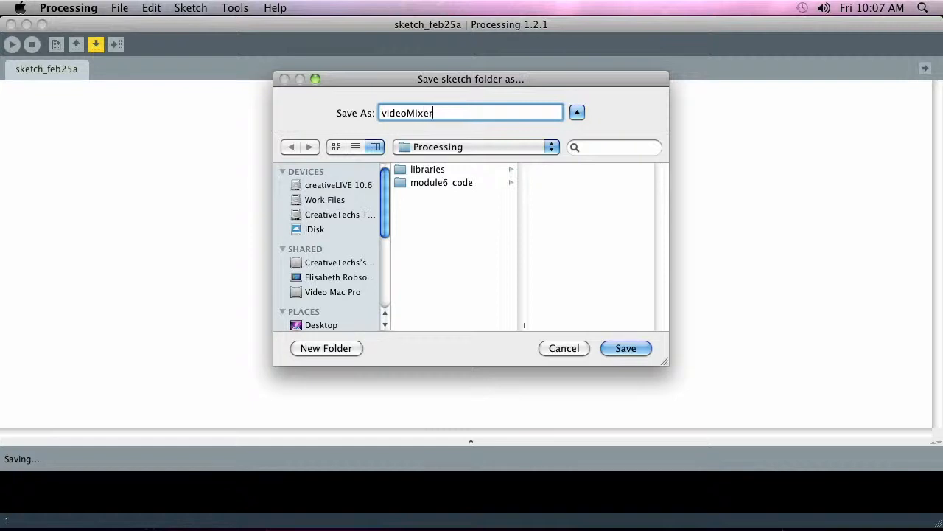
{"action": "left_click", "coordinate": [625, 348]}
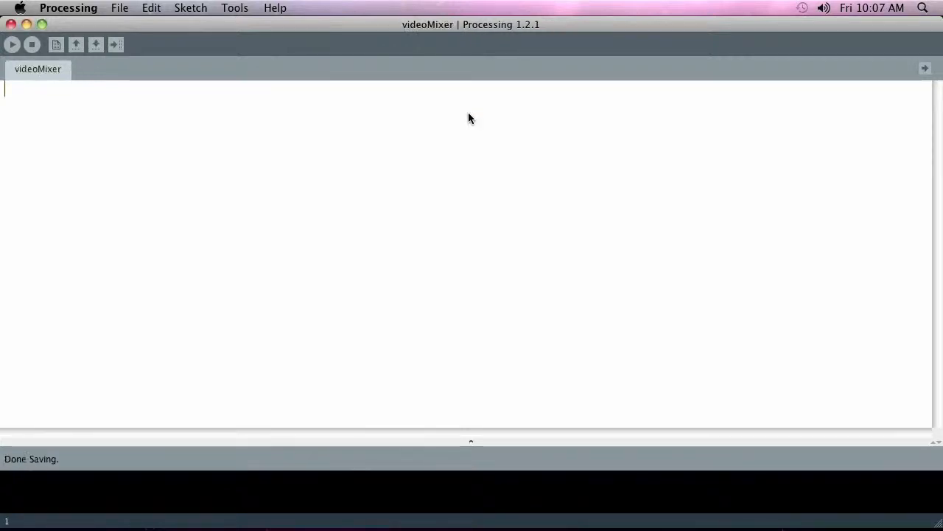
{"action": "mouse_move", "coordinate": [446, 109]}
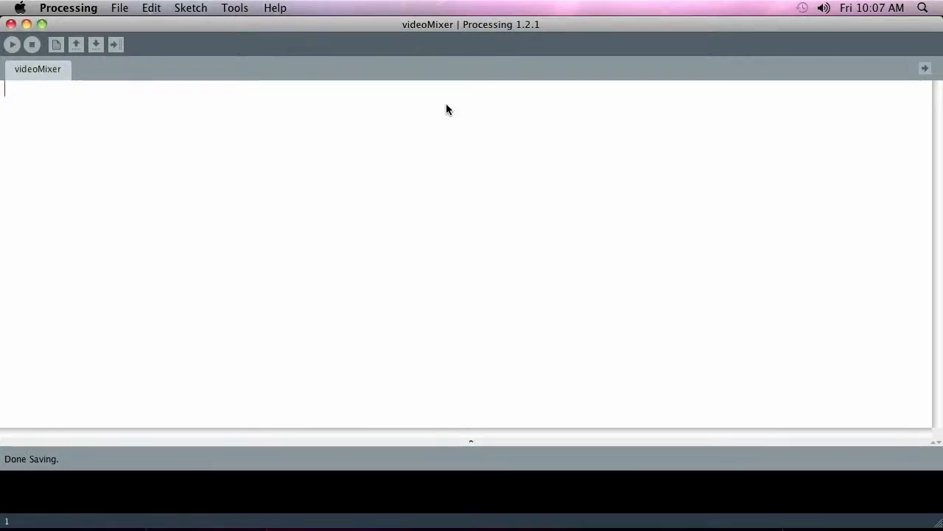
{"action": "mouse_move", "coordinate": [415, 131]}
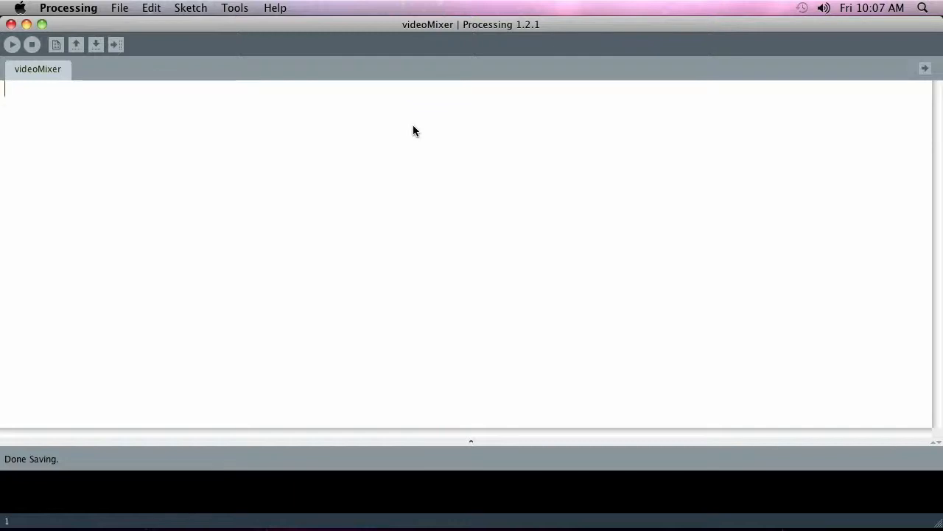
{"action": "mouse_move", "coordinate": [184, 142]}
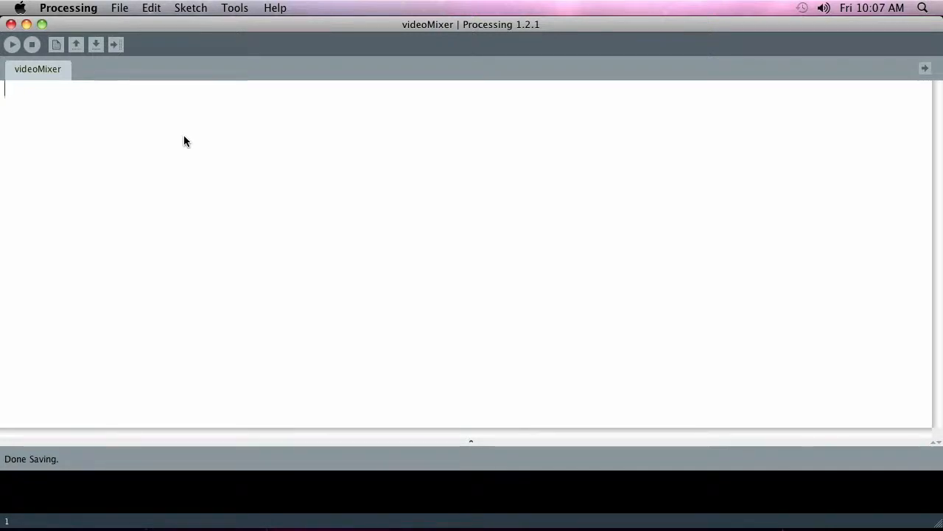
- Write empty void setup() { } and void draw() { } blocks in the videoMixer code
{"action": "type", "text": "§"}
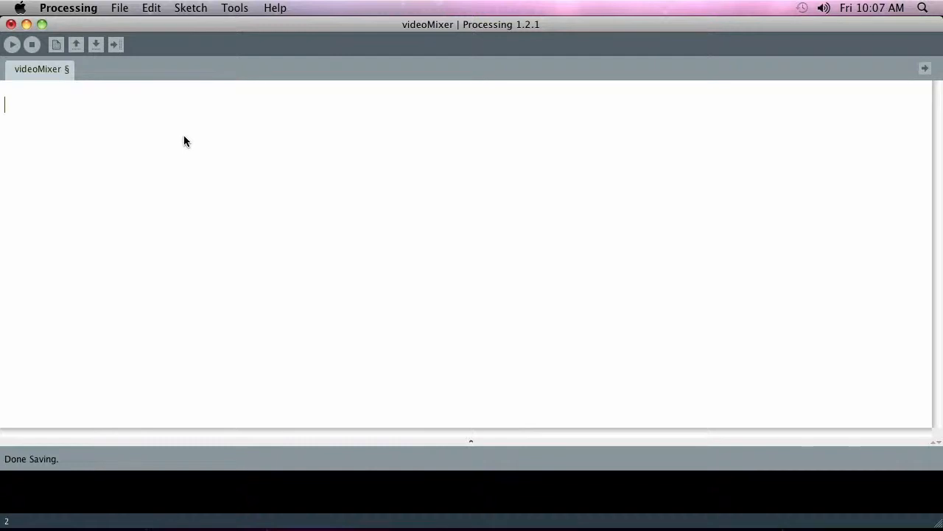
{"action": "type", "text": "vo"}
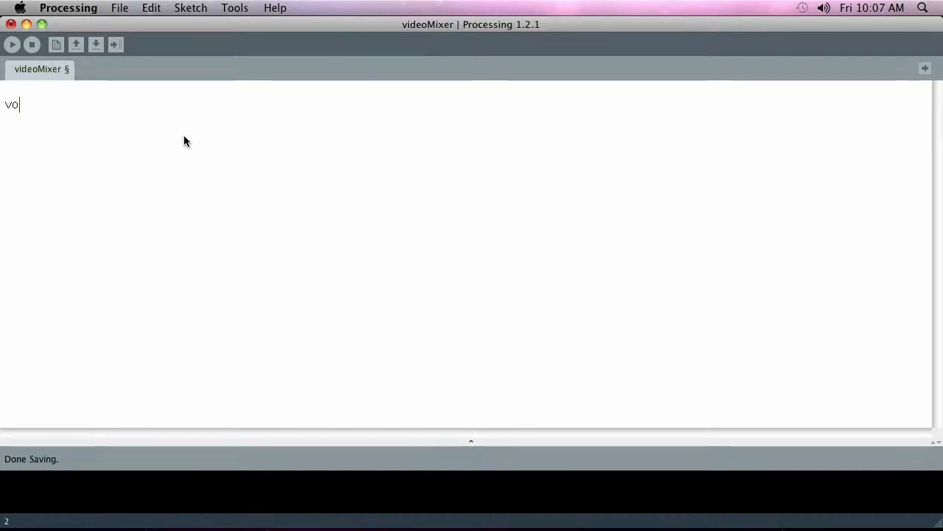
{"action": "type", "text": "id d"}
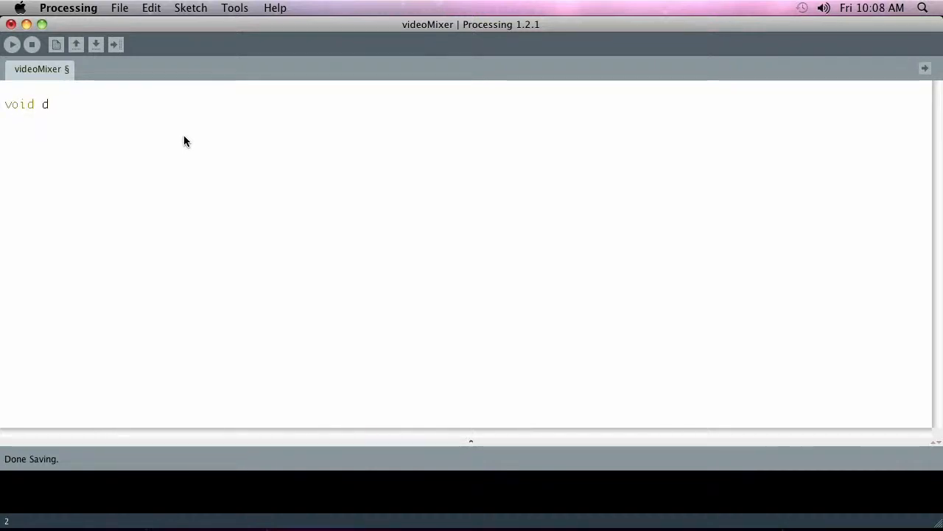
{"action": "type", "text": "etup"}
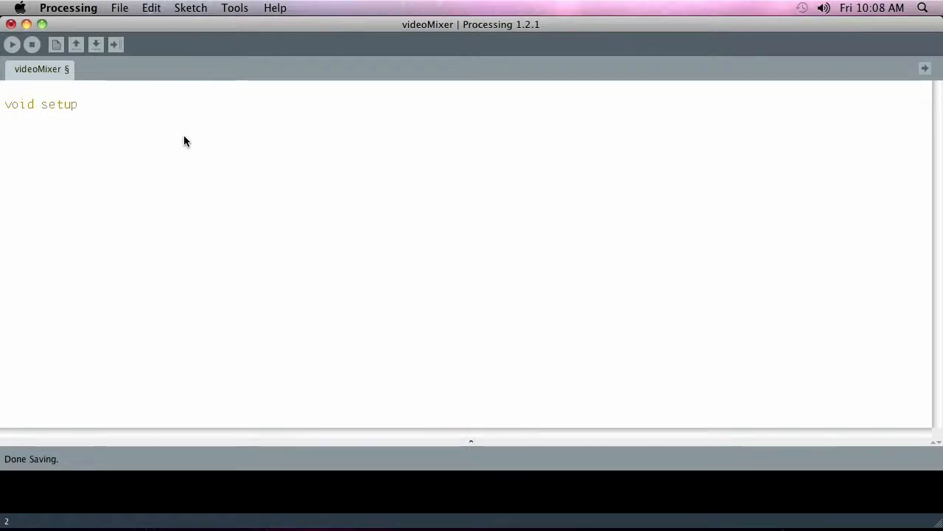
{"action": "type", "text": "() {"}
{"action": "type", "text": "}"}
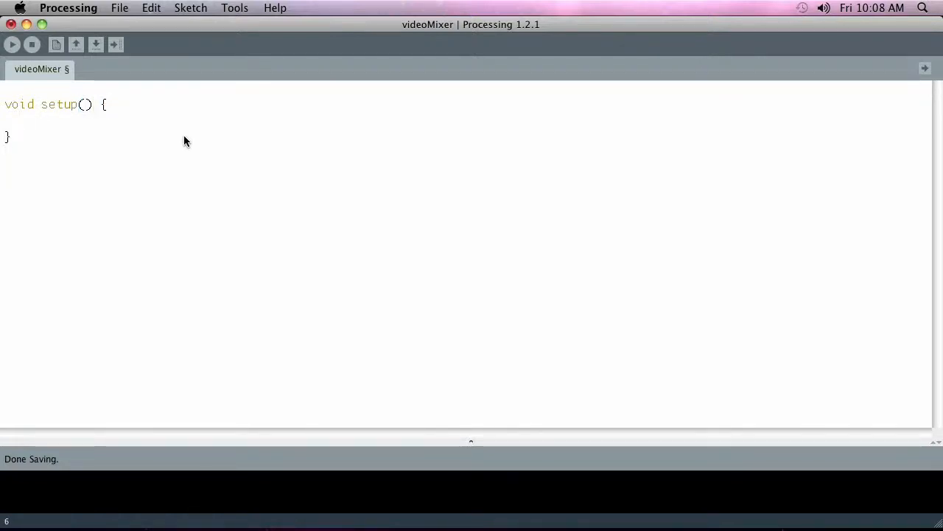
{"action": "type", "text": "void draw"}
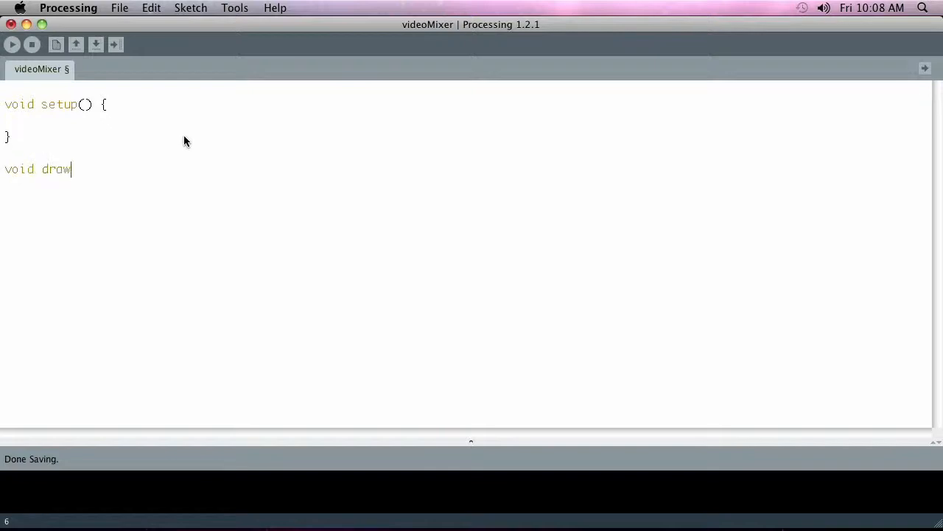
{"action": "type", "text": "() {"}
{"action": "type", "text": "}"}
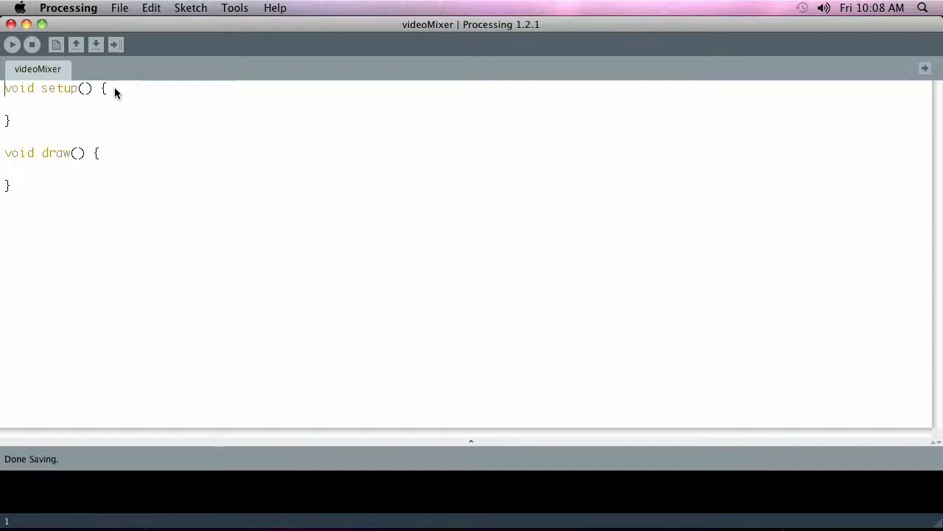
{"action": "mouse_move", "coordinate": [489, 194]}
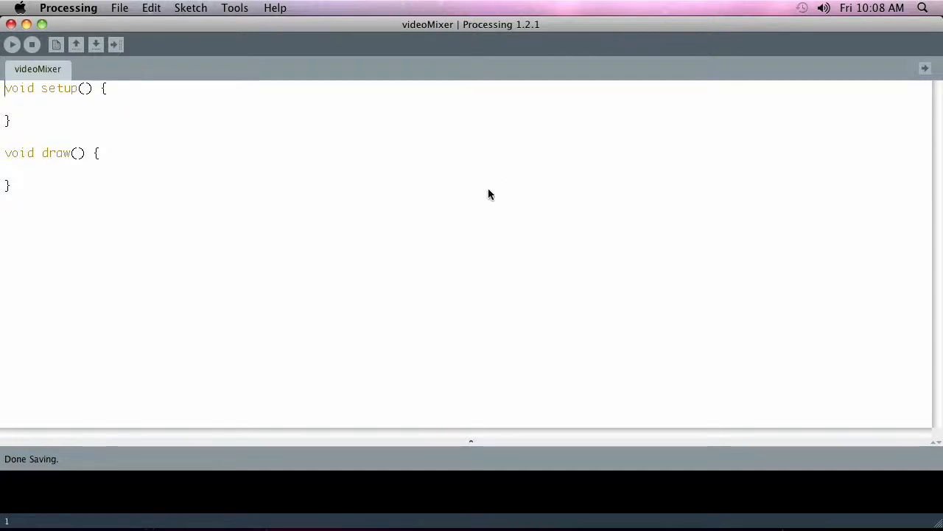
{"action": "mouse_move", "coordinate": [923, 73]}
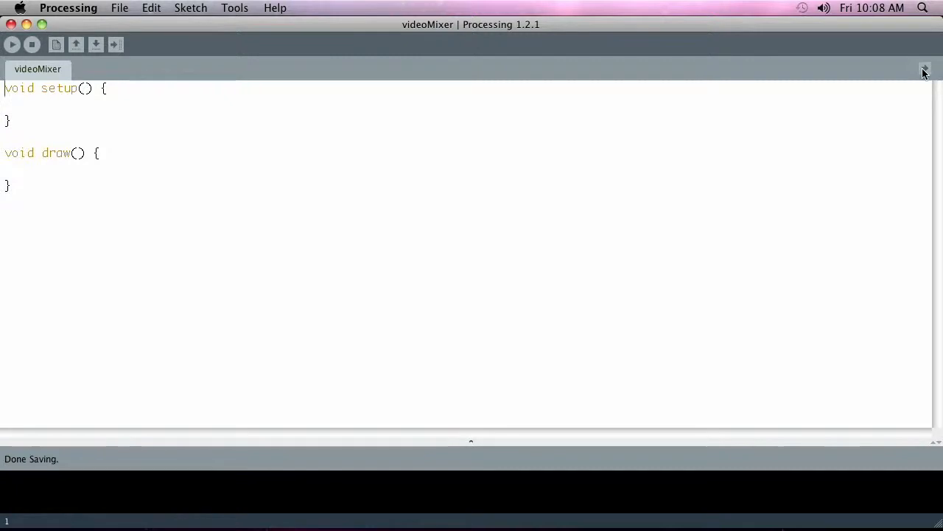
- Add a new tab named videoCamera to the sketch
{"action": "left_click", "coordinate": [925, 69]}
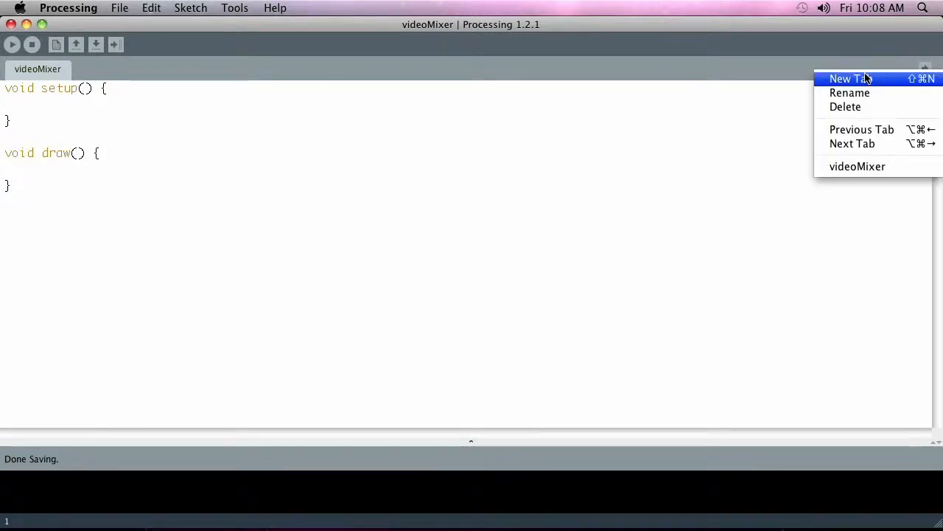
{"action": "left_click", "coordinate": [850, 80]}
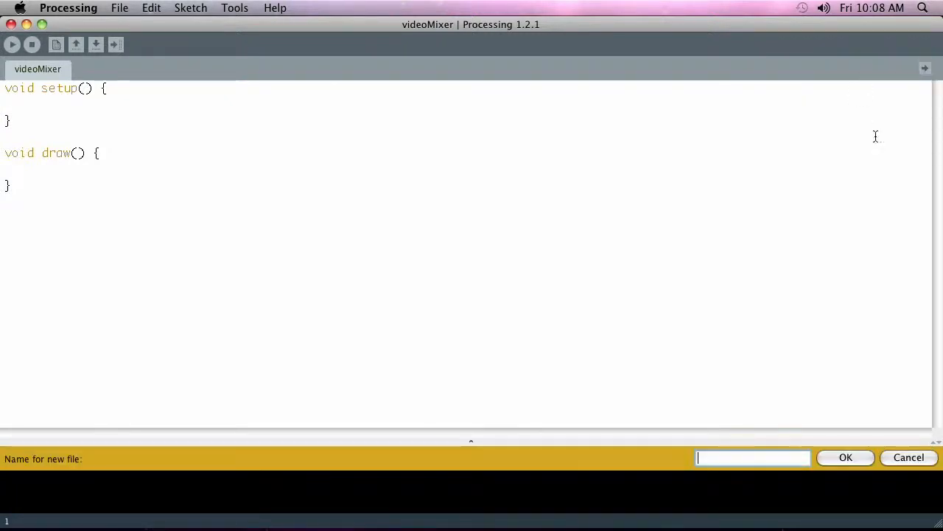
{"action": "mouse_move", "coordinate": [728, 465]}
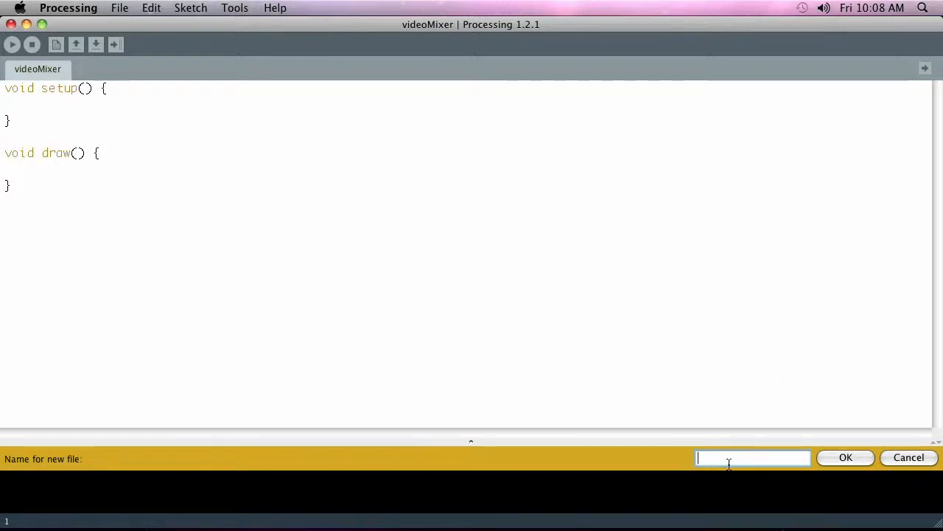
{"action": "type", "text": "video"}
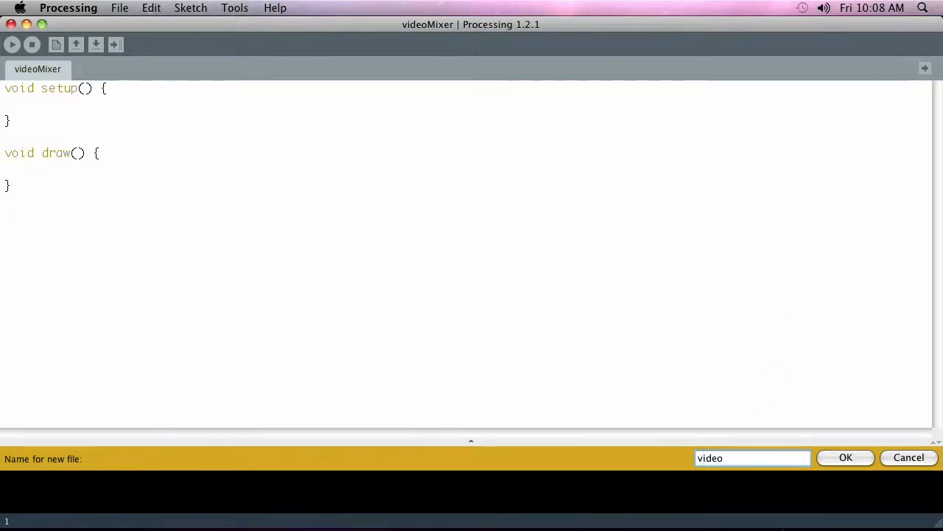
{"action": "type", "text": "Camera"}
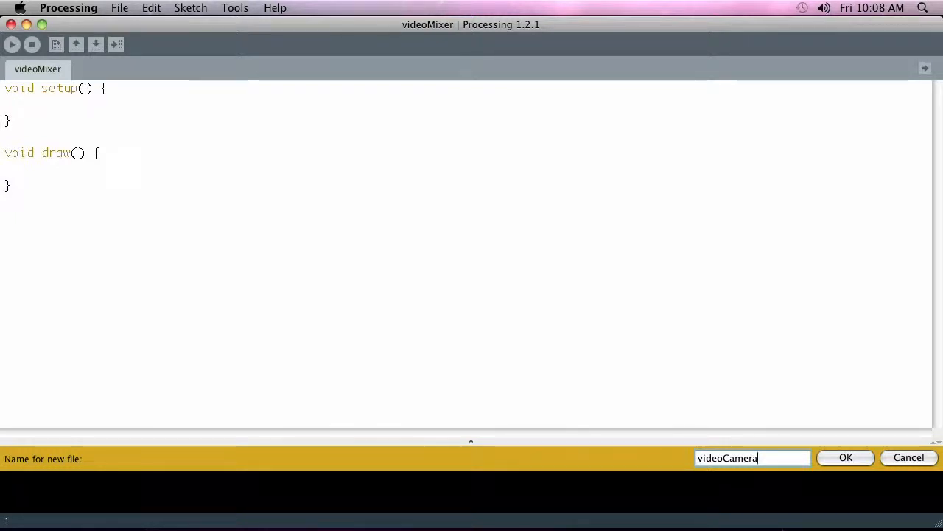
{"action": "left_click", "coordinate": [846, 457]}
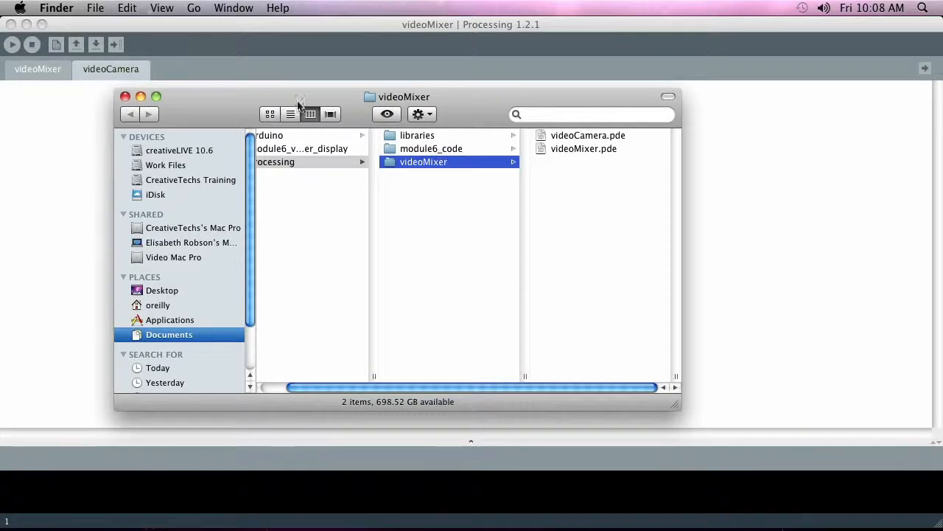
{"action": "mouse_move", "coordinate": [342, 115]}
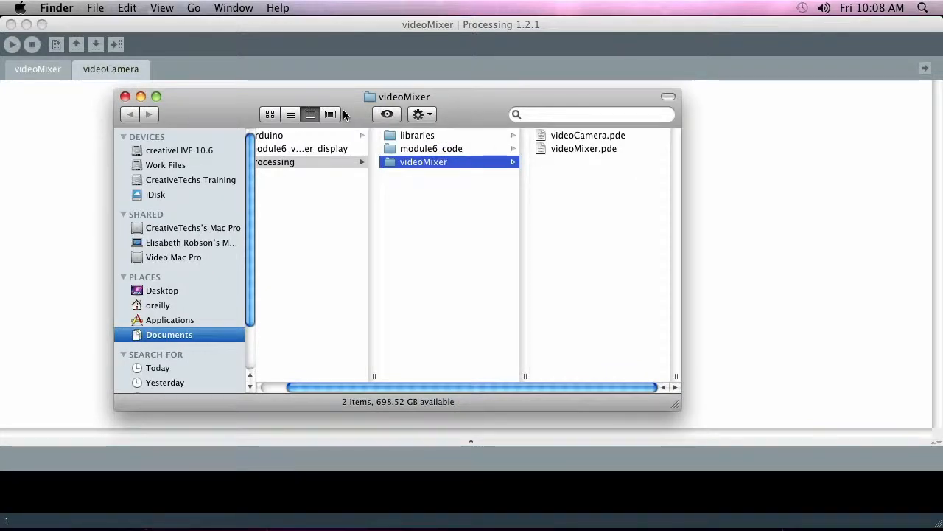
{"action": "mouse_move", "coordinate": [477, 106]}
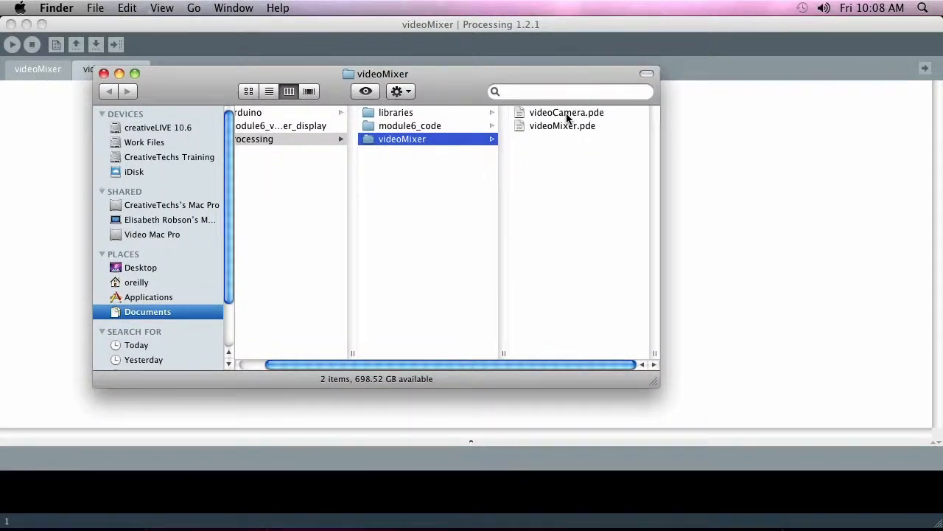
- Select videoCamera.pde in the sketch folder in Finder
{"action": "left_click", "coordinate": [566, 112]}
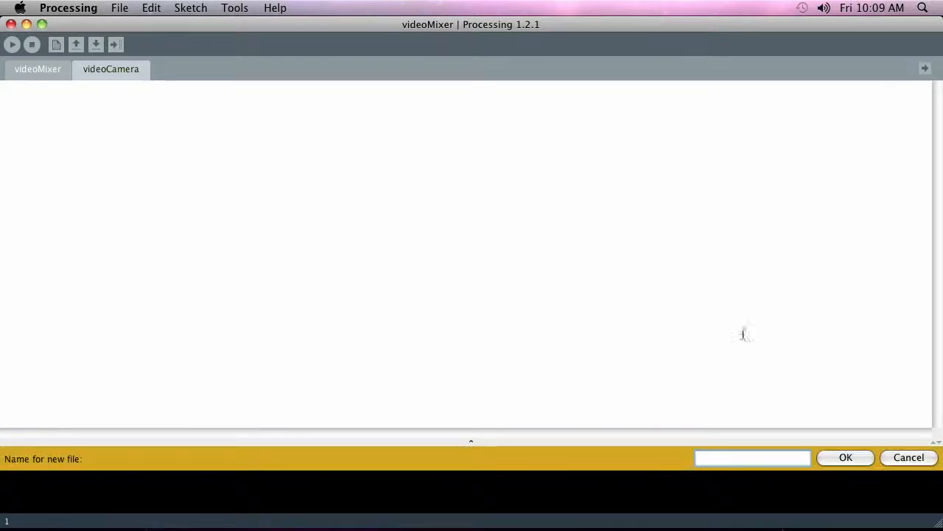
- Create the videoFile tab from the pending new-tab prompt
{"action": "type", "text": "v"}
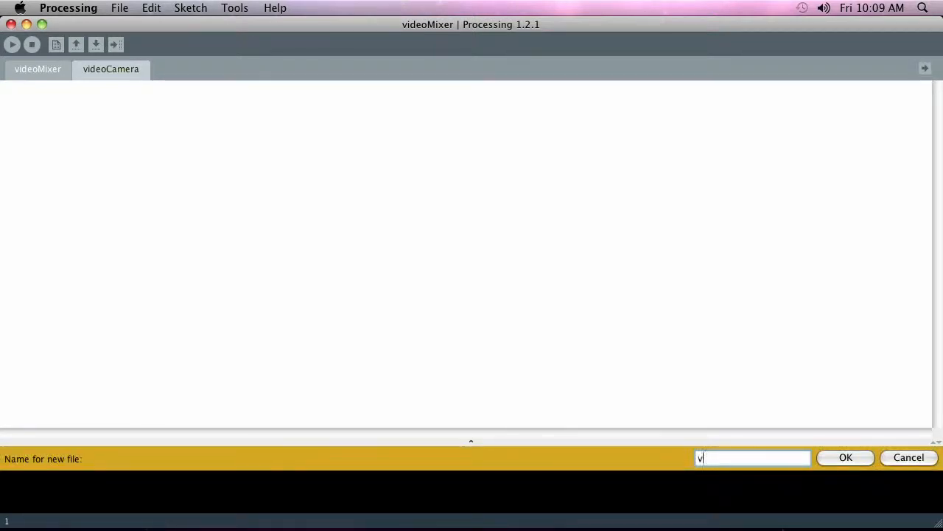
{"action": "type", "text": "ideoFile"}
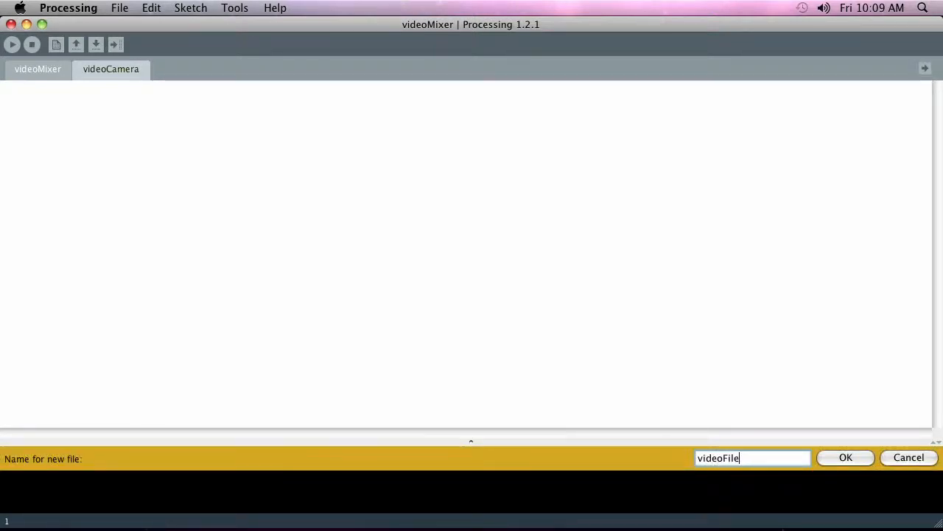
{"action": "left_click", "coordinate": [846, 457]}
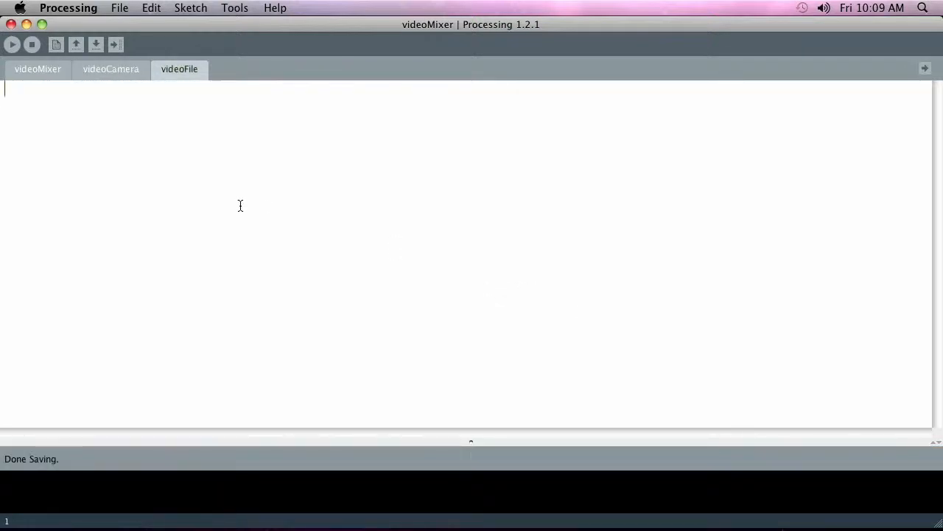
{"action": "mouse_move", "coordinate": [121, 77]}
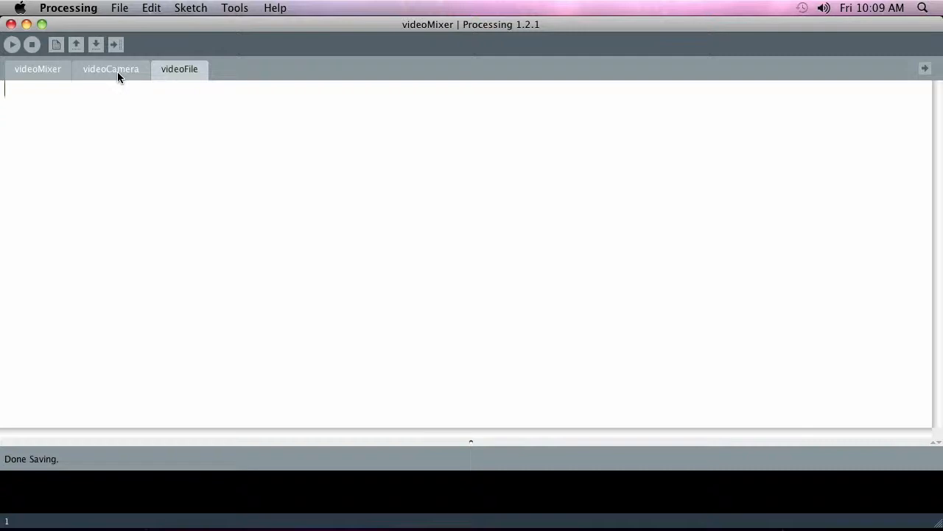
{"action": "mouse_move", "coordinate": [780, 93]}
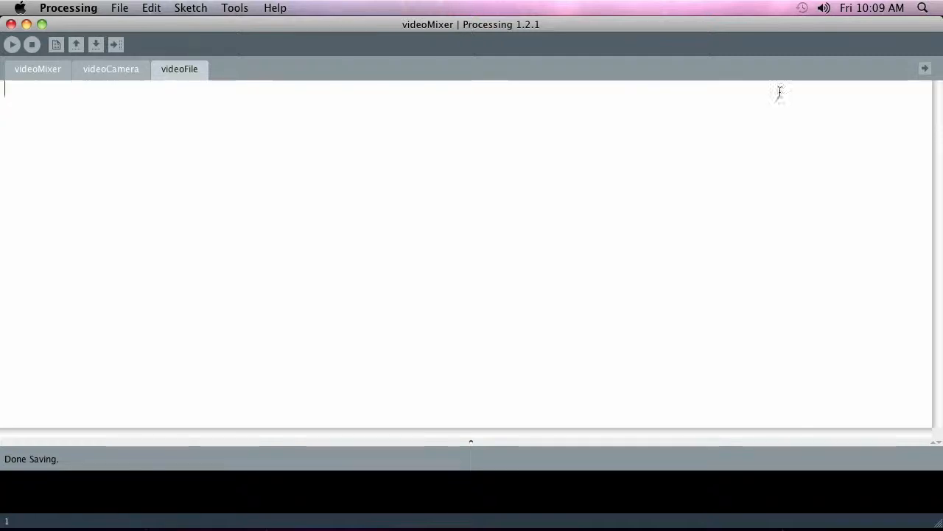
- Add a new tab named recording
{"action": "left_click", "coordinate": [926, 69]}
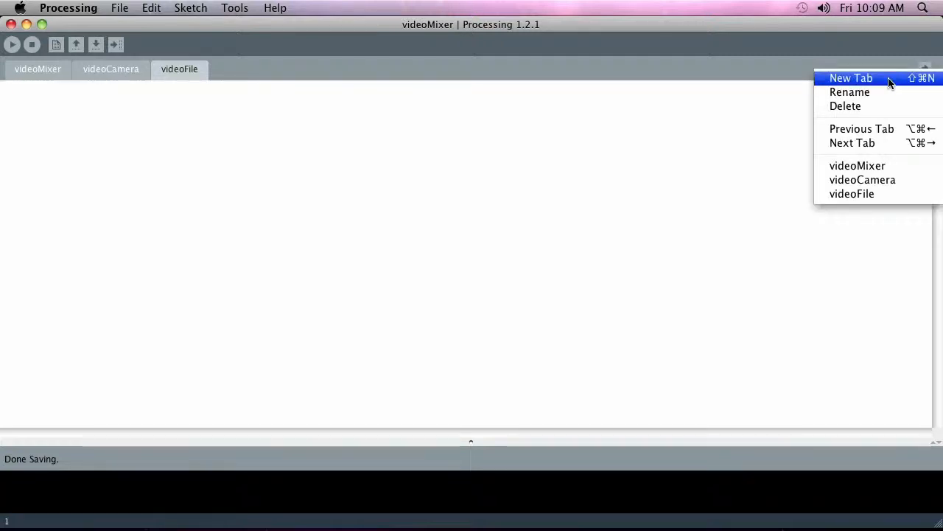
{"action": "left_click", "coordinate": [852, 78]}
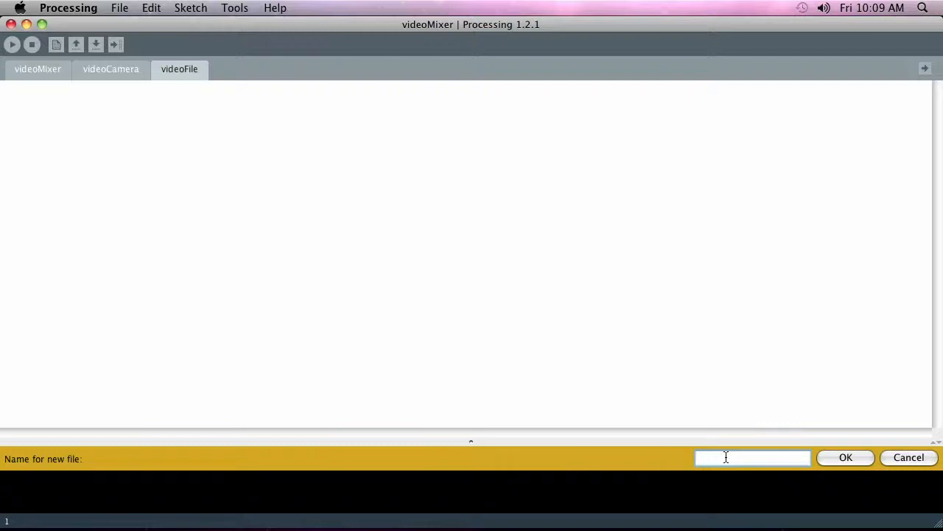
{"action": "type", "text": "re"}
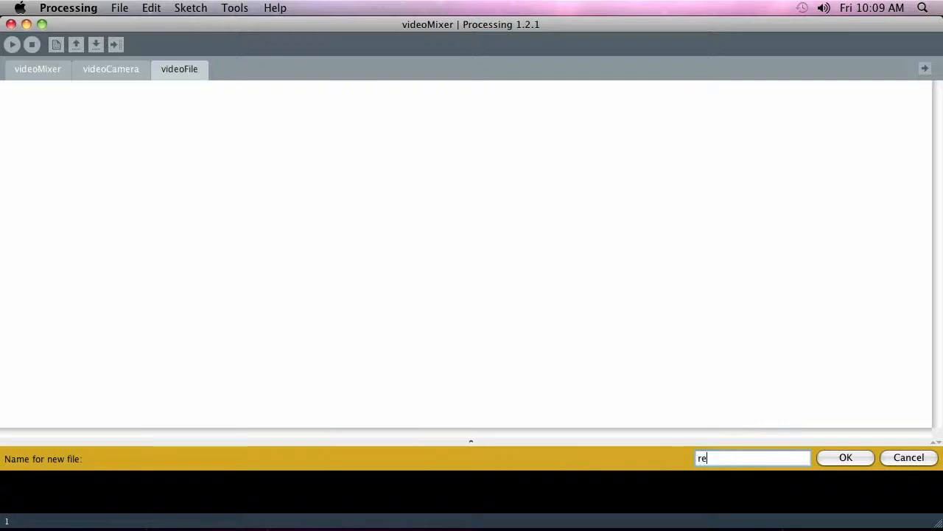
{"action": "type", "text": "cord"}
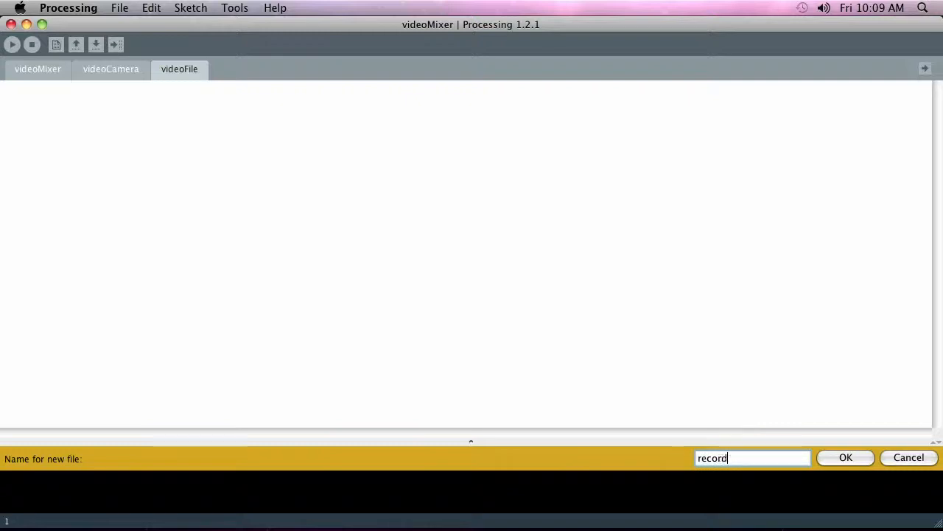
{"action": "left_click", "coordinate": [846, 457]}
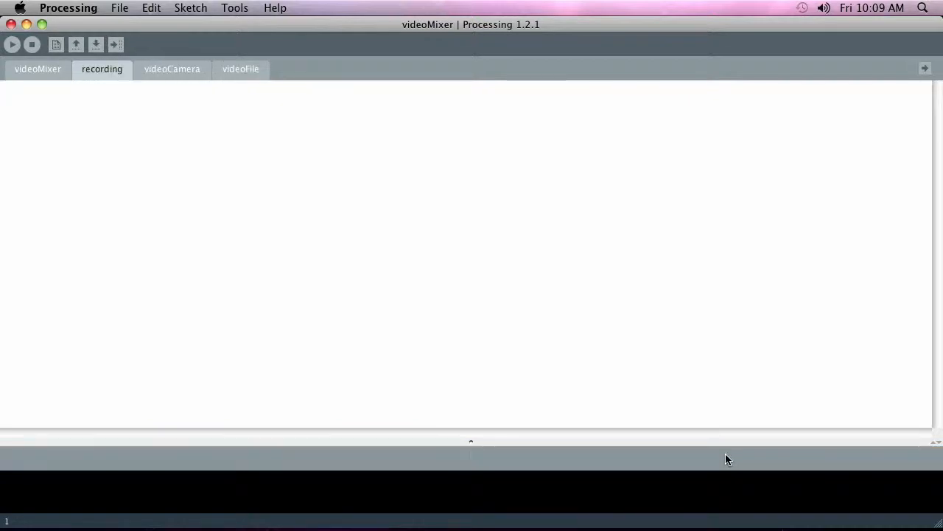
{"action": "mouse_move", "coordinate": [920, 162]}
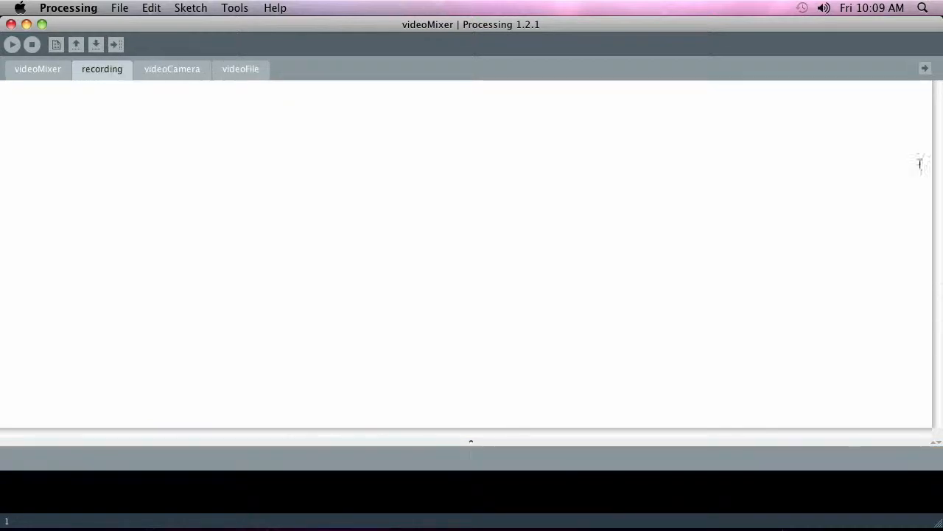
- Add a new tab named utils
{"action": "left_click", "coordinate": [926, 69]}
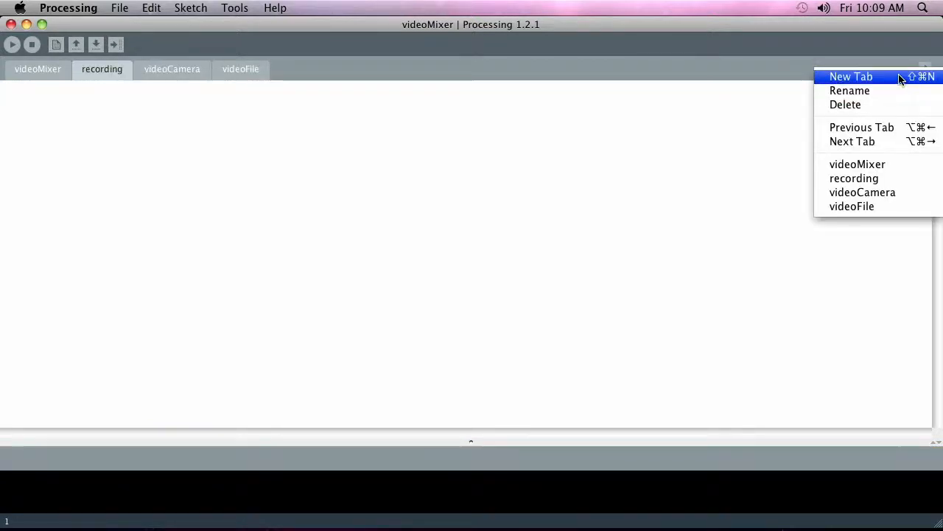
{"action": "left_click", "coordinate": [852, 77]}
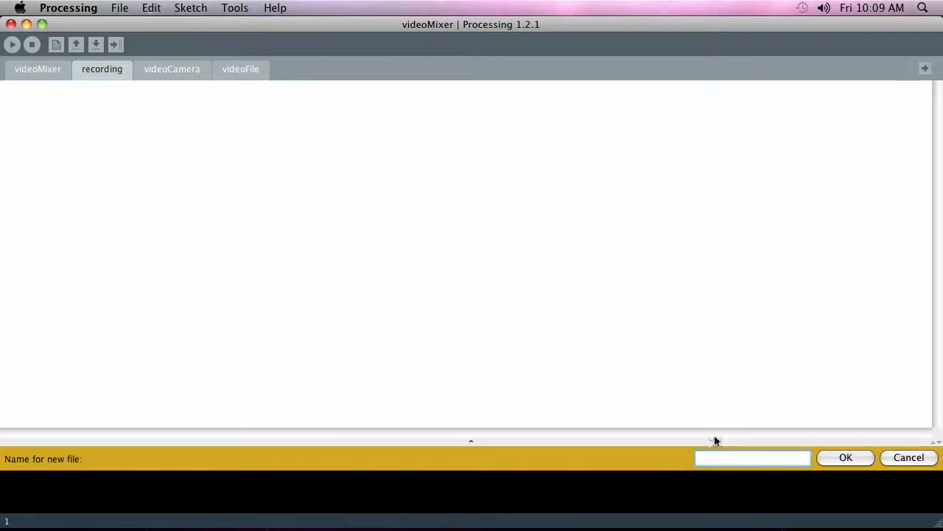
{"action": "type", "text": "utils"}
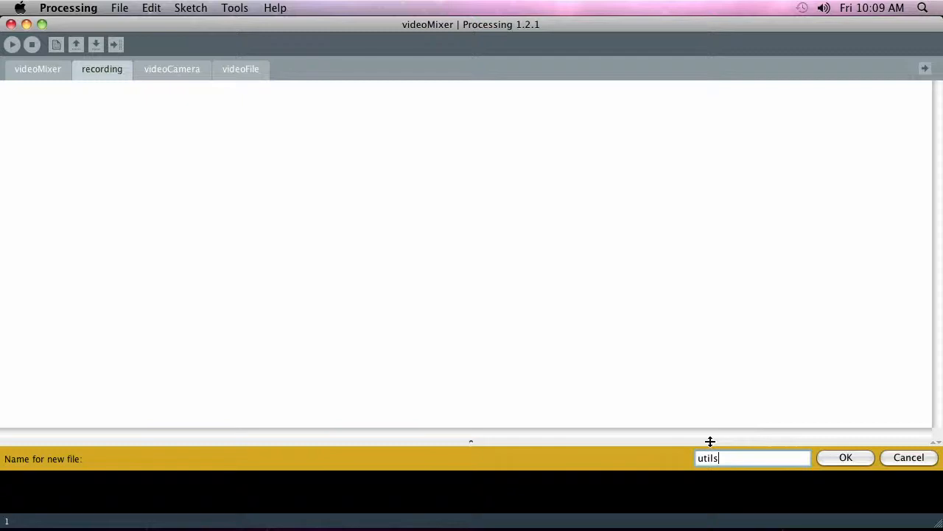
{"action": "left_click", "coordinate": [847, 457]}
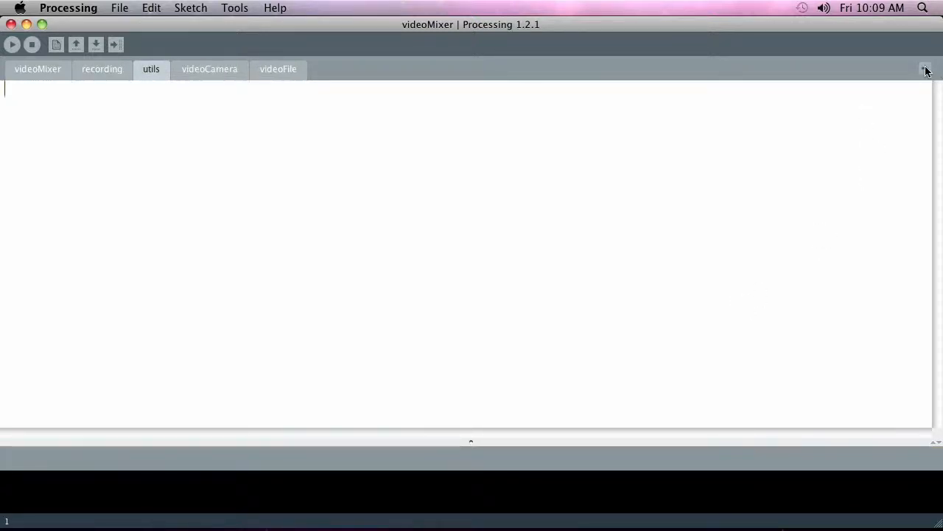
- Add a new tab named effects and return to the videoMixer code
{"action": "left_click", "coordinate": [927, 69]}
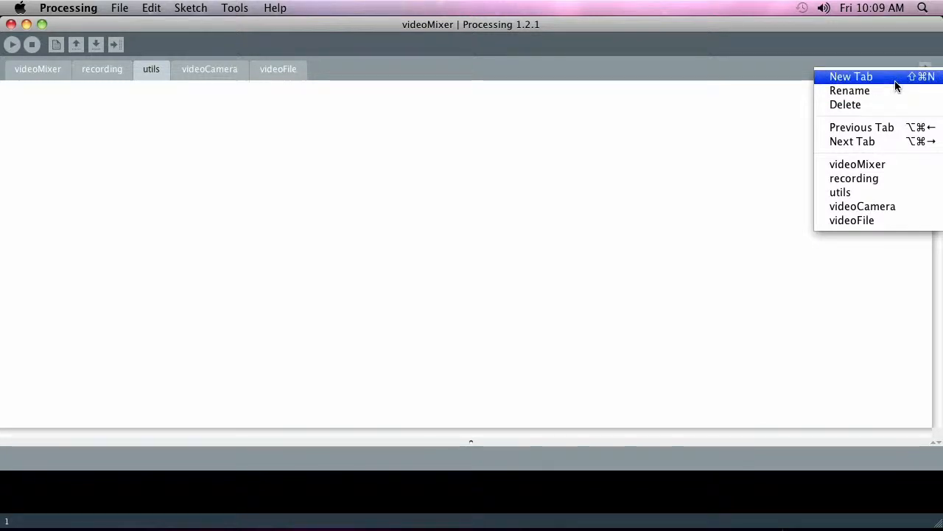
{"action": "left_click", "coordinate": [850, 76]}
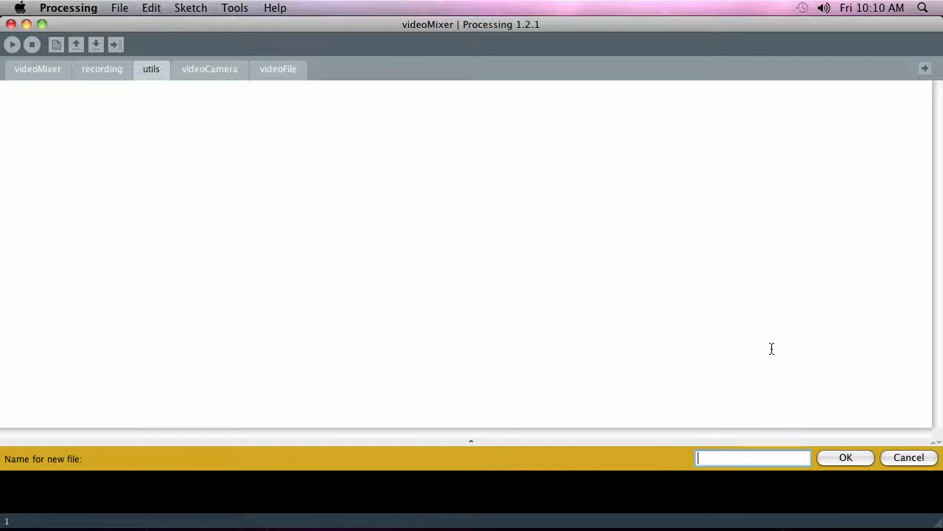
{"action": "type", "text": "effects"}
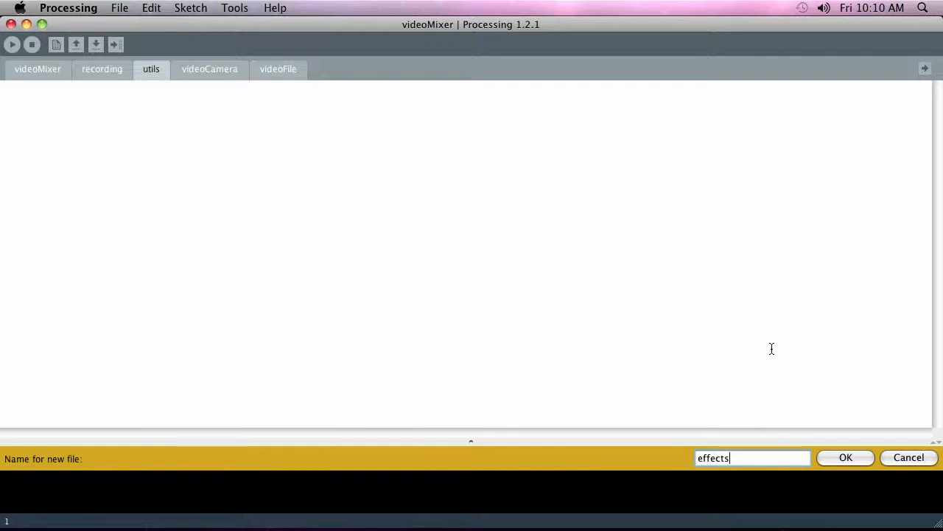
{"action": "left_click", "coordinate": [846, 457]}
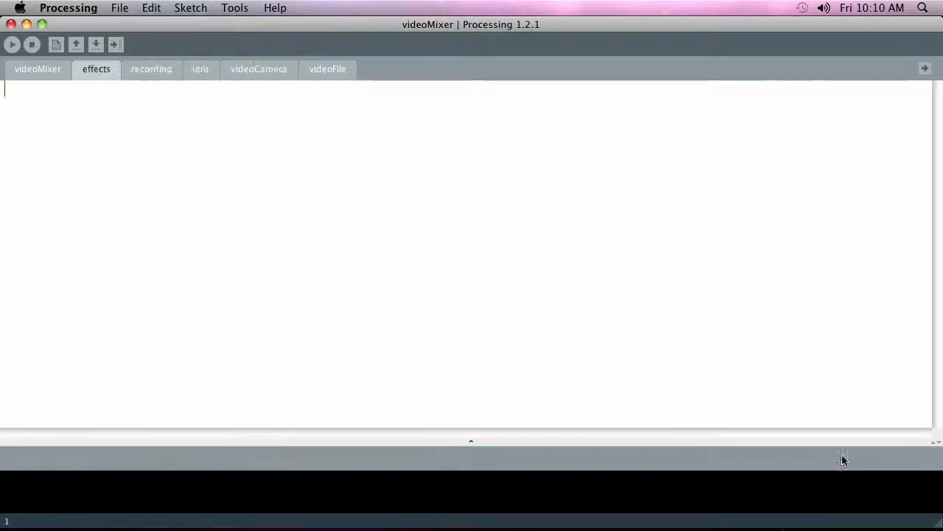
{"action": "mouse_move", "coordinate": [221, 149]}
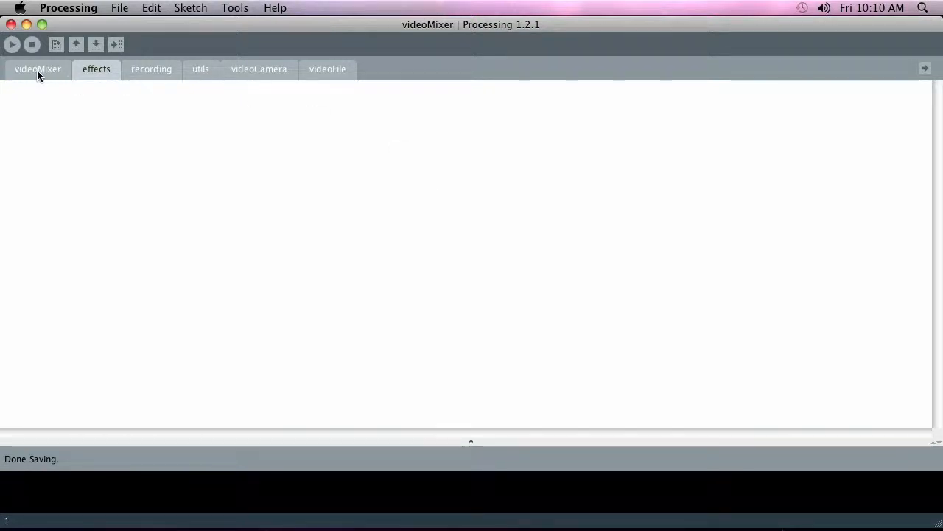
{"action": "left_click", "coordinate": [37, 69]}
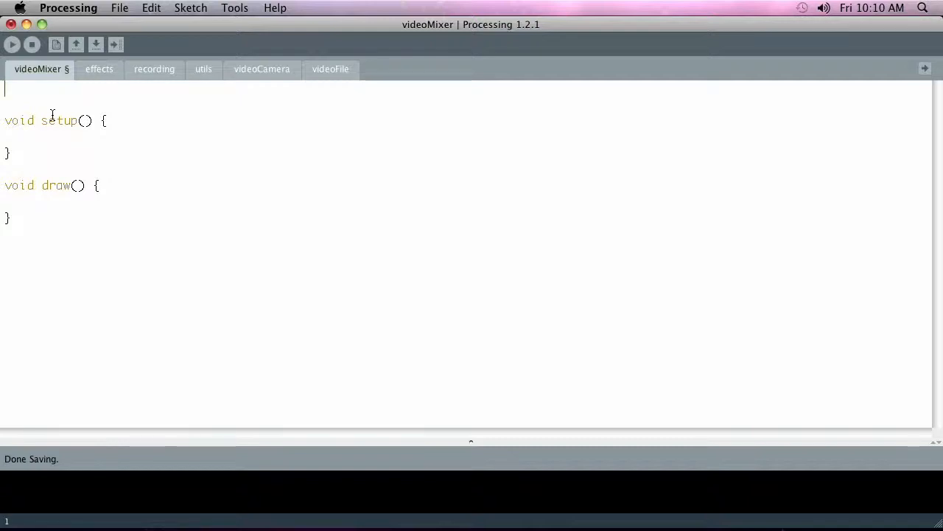
- Insert import processing.video.*; via Sketch > Import Library > Video
{"action": "left_click", "coordinate": [190, 9]}
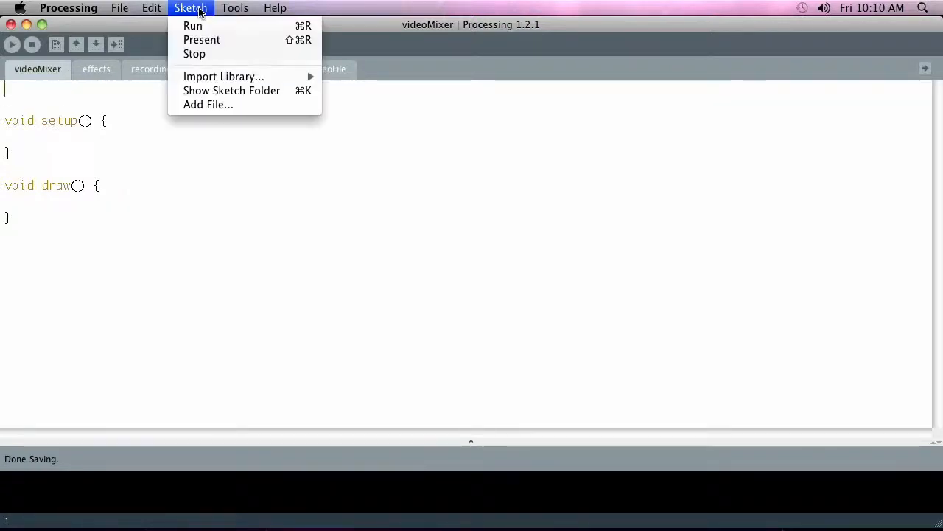
{"action": "mouse_move", "coordinate": [224, 76]}
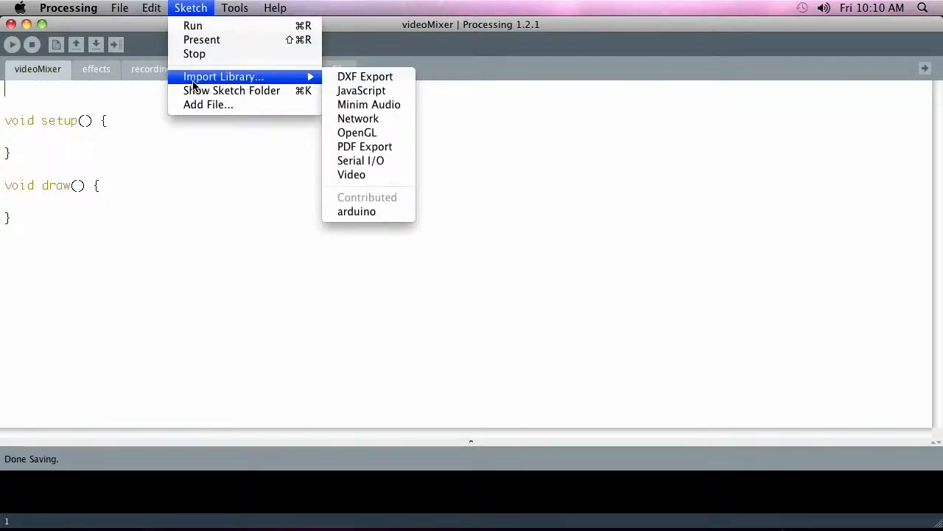
{"action": "mouse_move", "coordinate": [361, 91]}
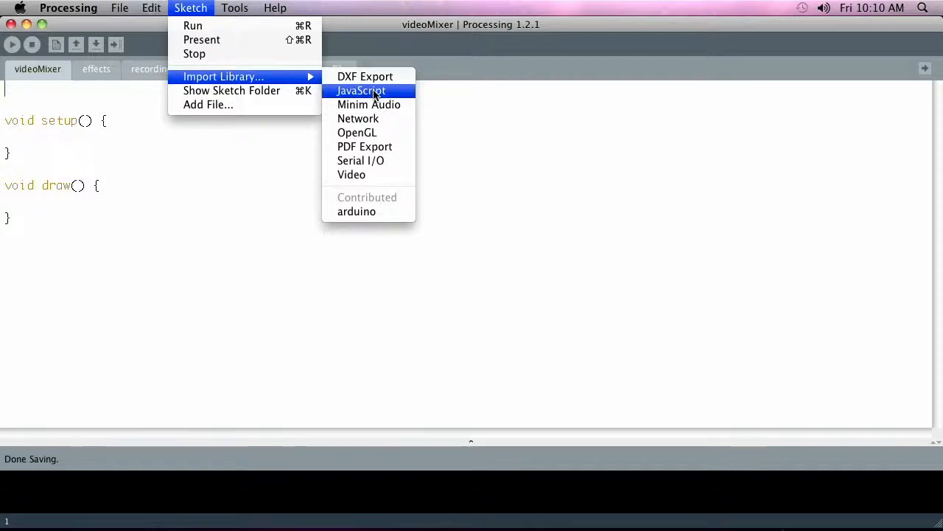
{"action": "mouse_move", "coordinate": [351, 174]}
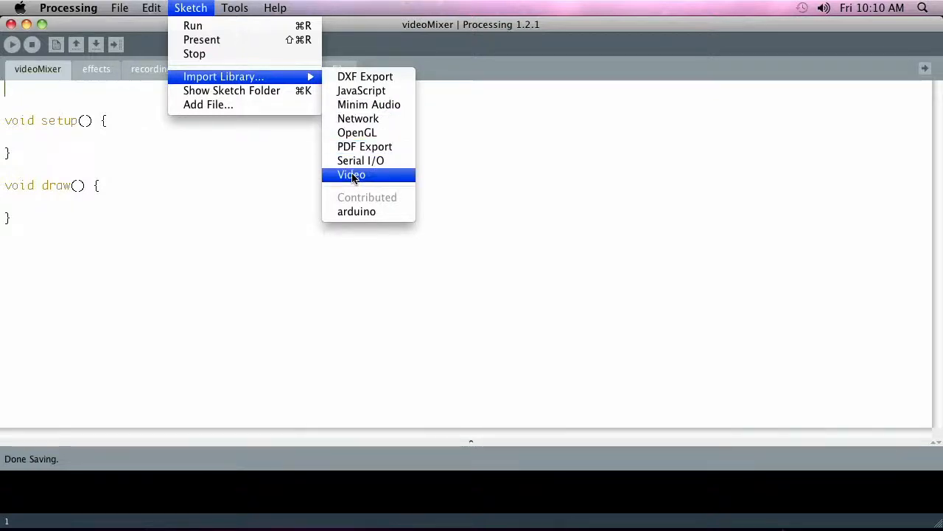
{"action": "left_click", "coordinate": [351, 174]}
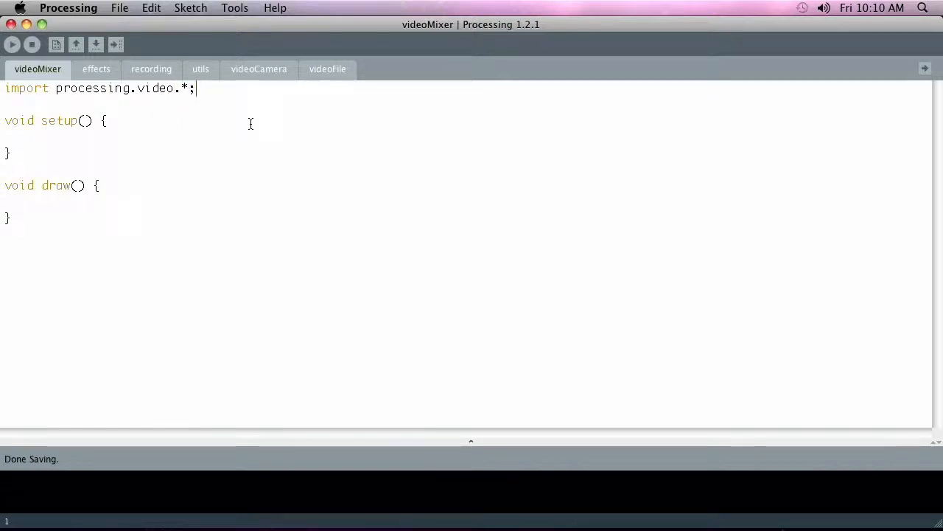
- Declare int videoWidth = 640; and int videoHeight = 480; below the import line
{"action": "key", "text": "Return"}
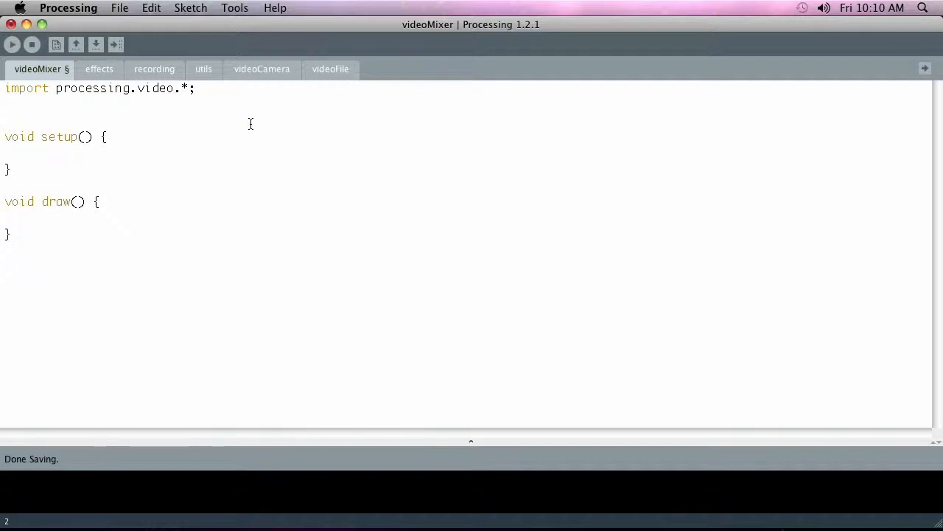
{"action": "key", "text": "Return"}
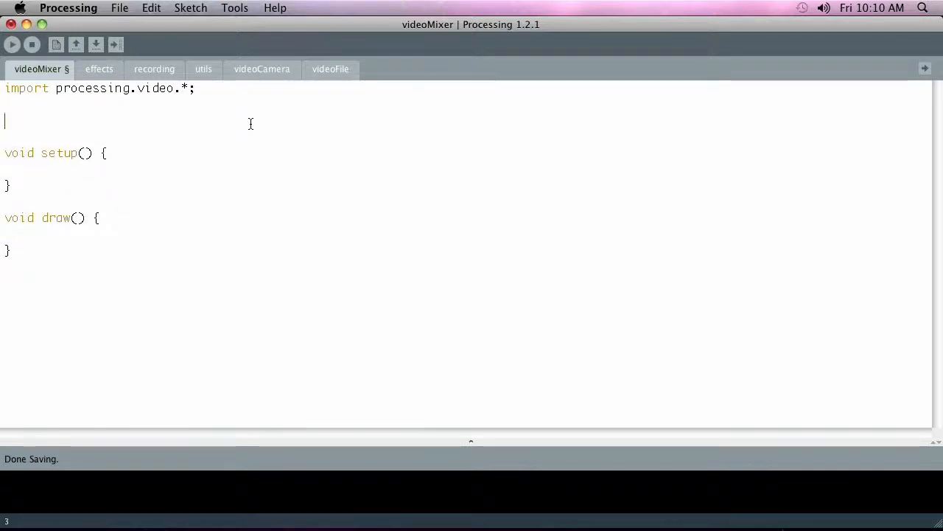
{"action": "type", "text": "int"}
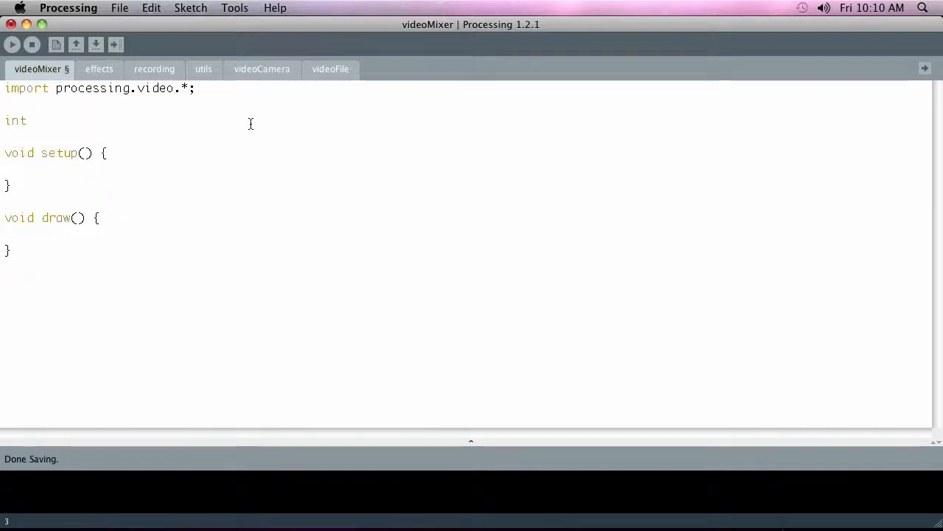
{"action": "type", "text": "videoWi"}
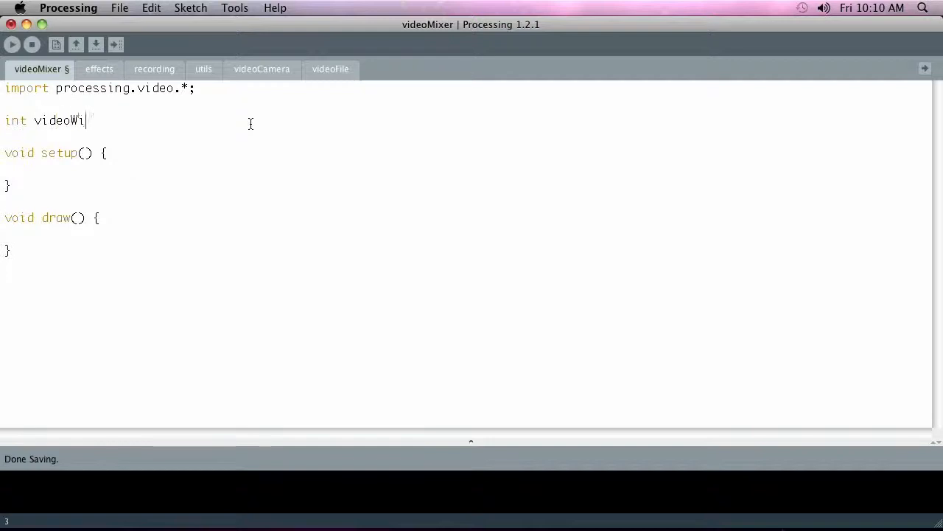
{"action": "type", "text": "dth ="}
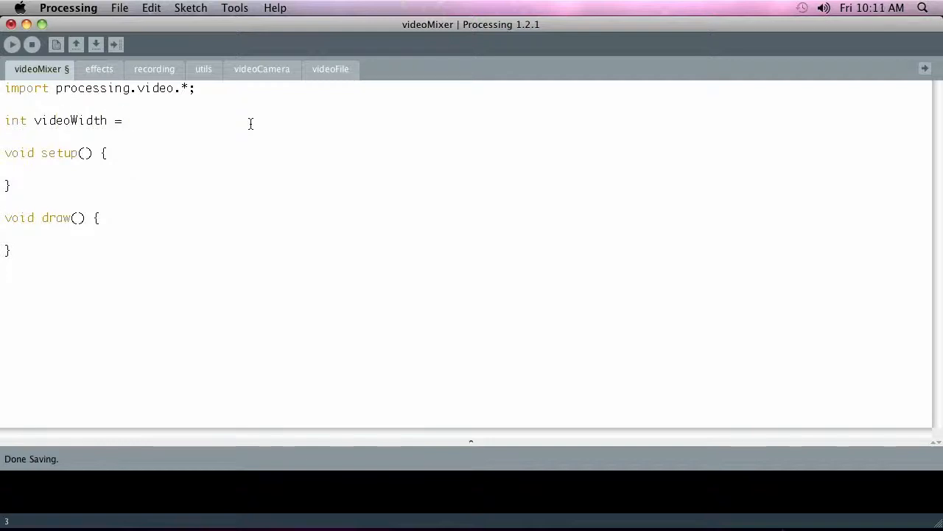
{"action": "type", "text": "640"}
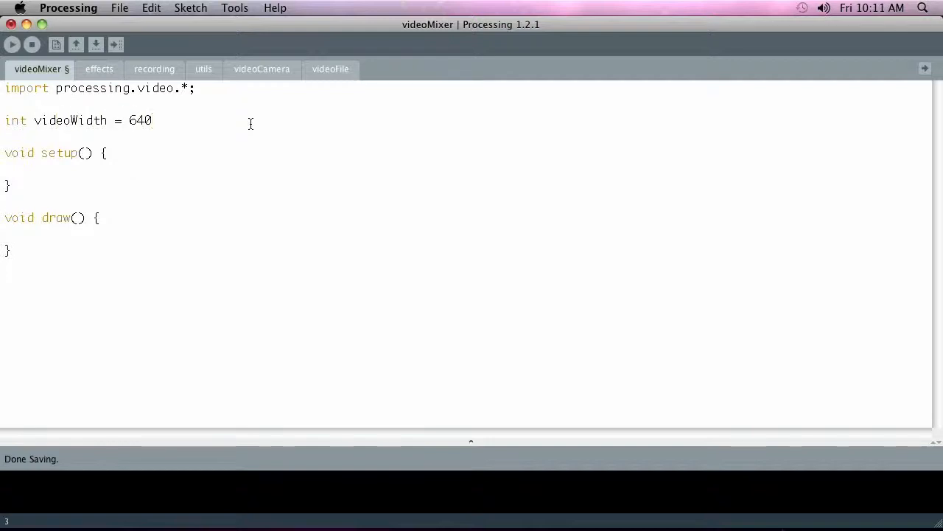
{"action": "type", "text": ";"}
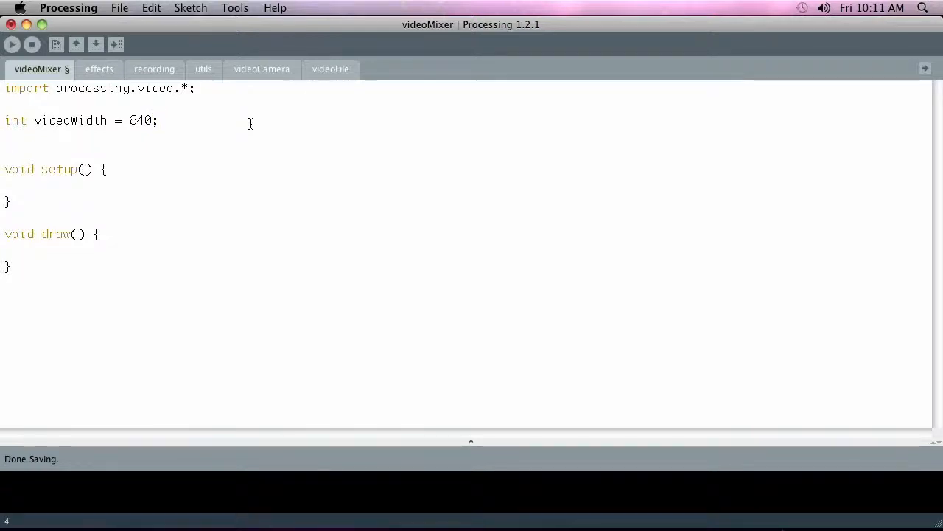
{"action": "type", "text": "int"}
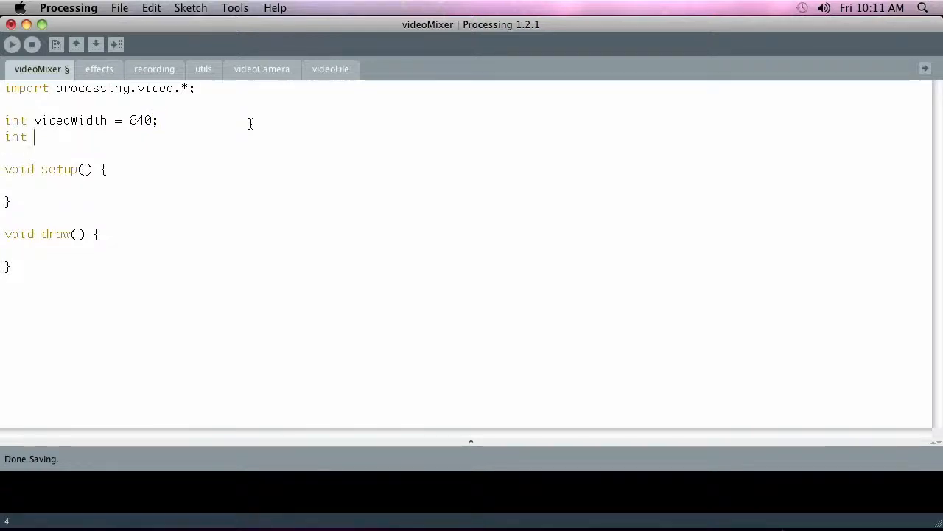
{"action": "type", "text": "videoH"}
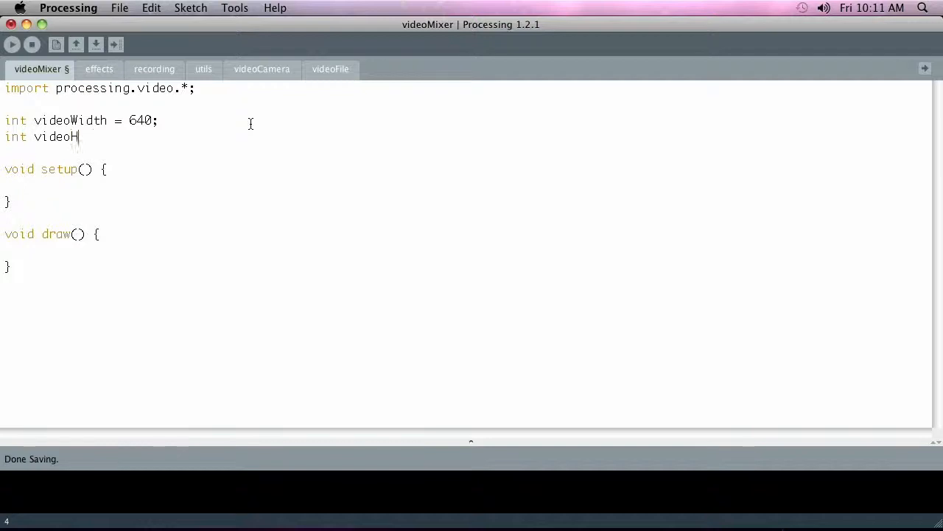
{"action": "type", "text": "eight = 4"}
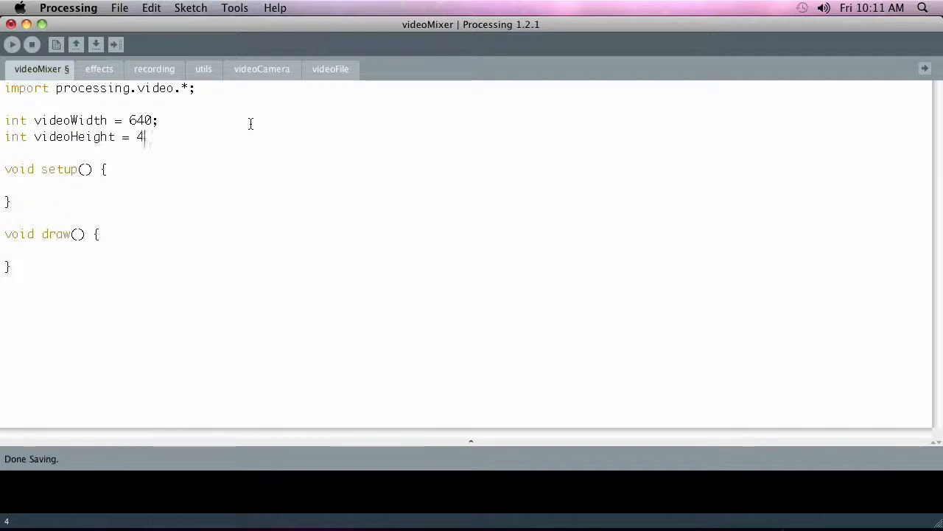
{"action": "type", "text": "80;"}
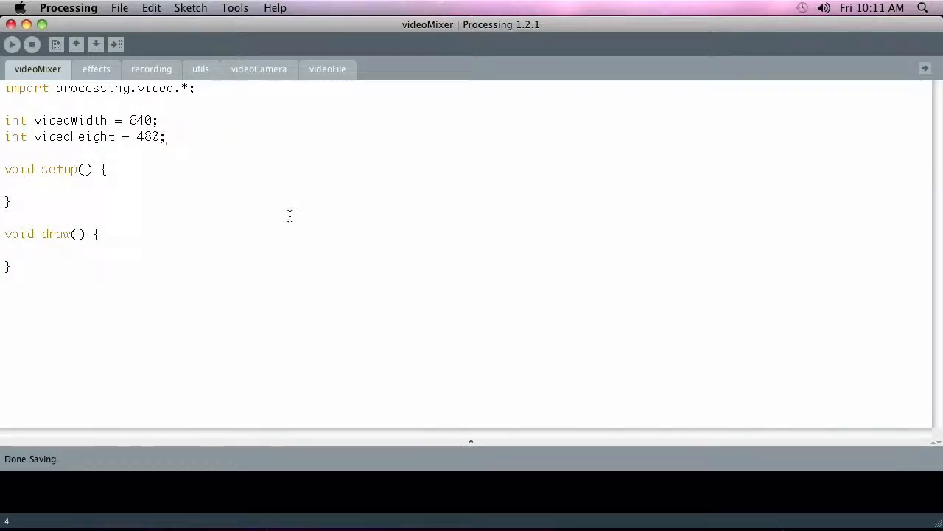
{"action": "mouse_move", "coordinate": [209, 207]}
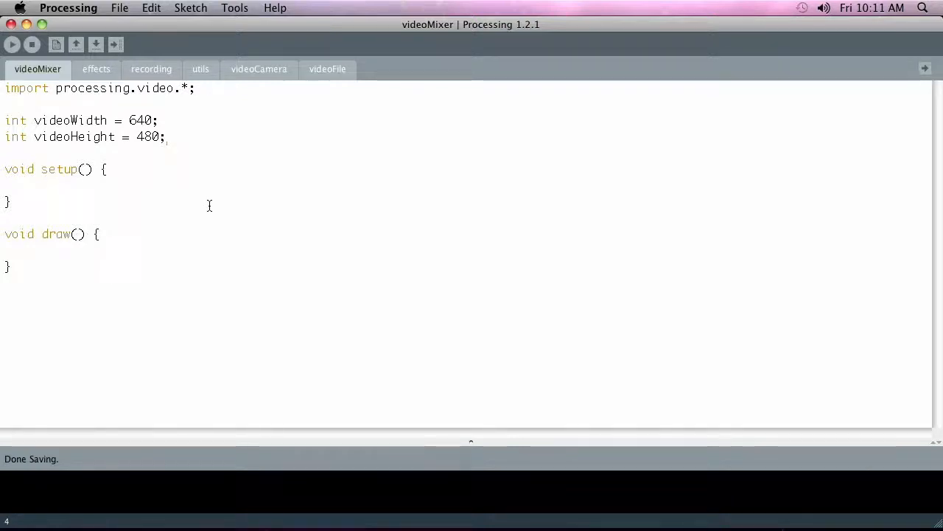
{"action": "mouse_move", "coordinate": [217, 209]}
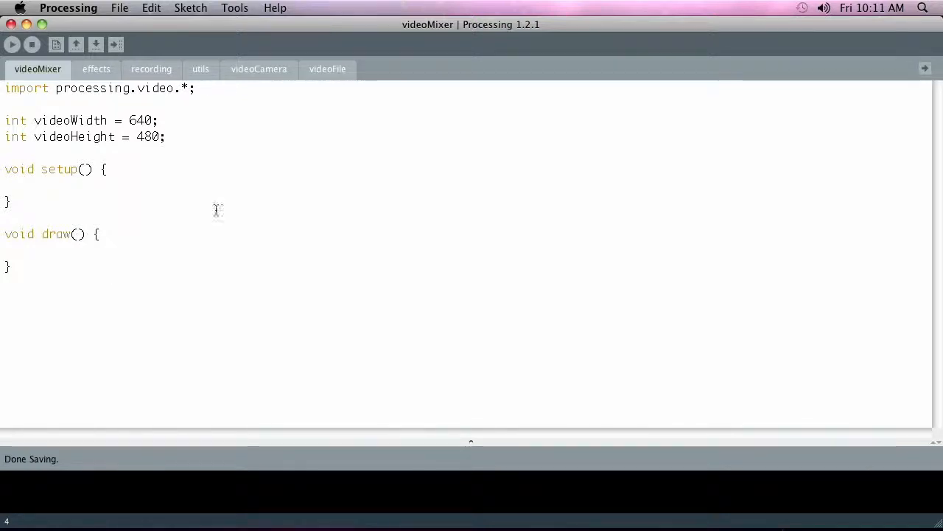
- In setup, call size(videoWidth, videoHeight); to size the window
{"action": "left_click", "coordinate": [22, 186]}
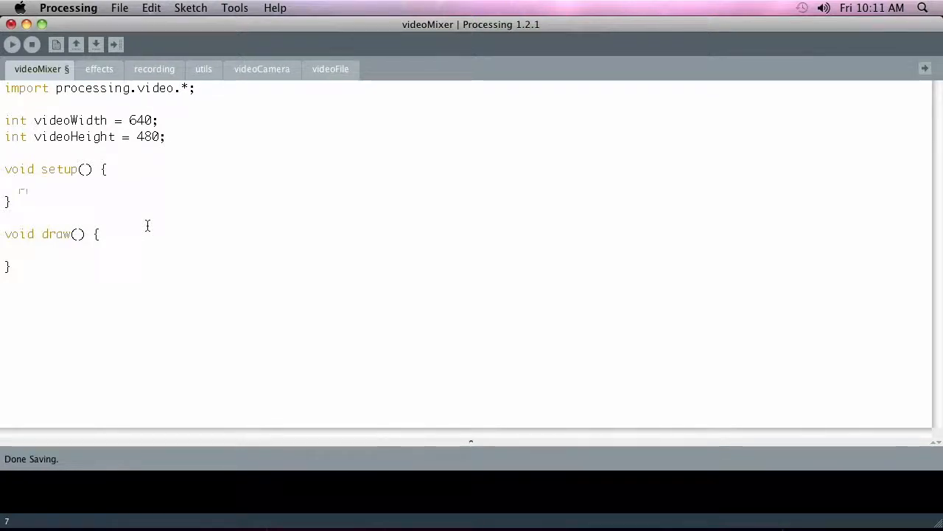
{"action": "type", "text": "size("}
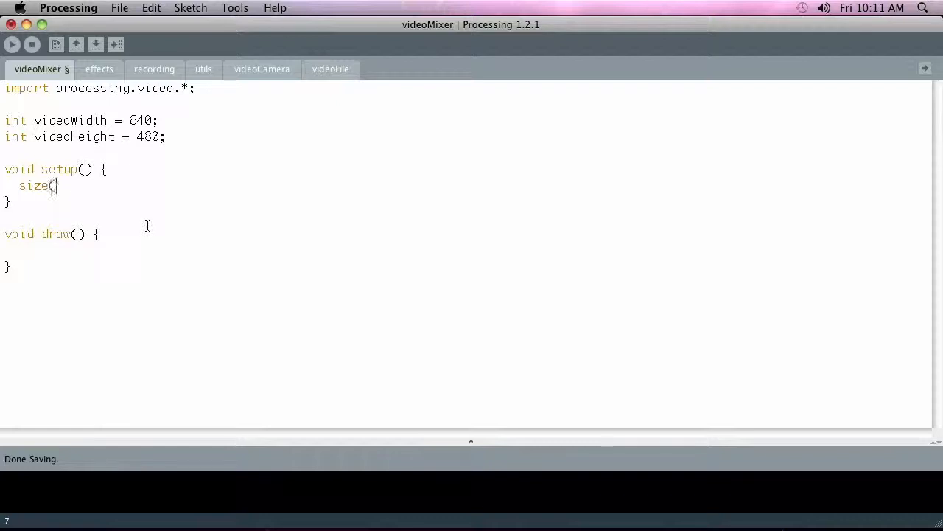
{"action": "type", "text": ");"}
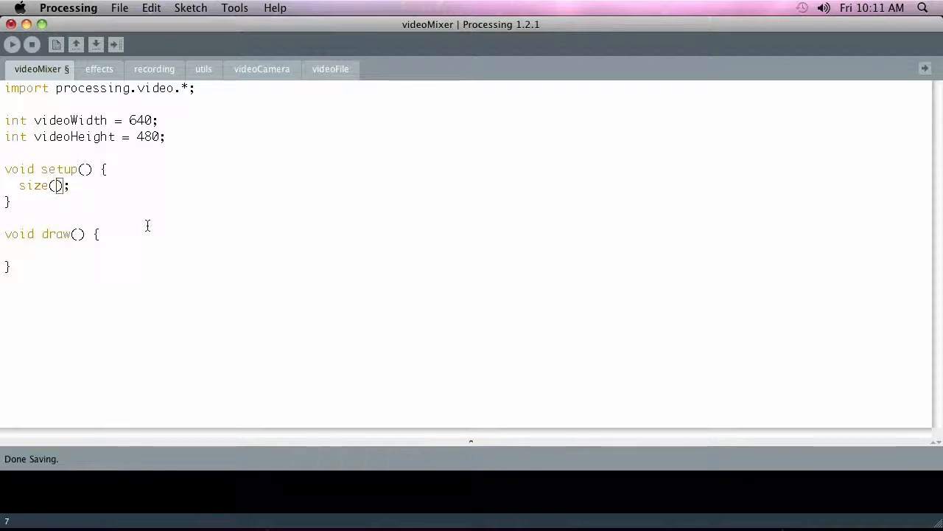
{"action": "type", "text": "vid"}
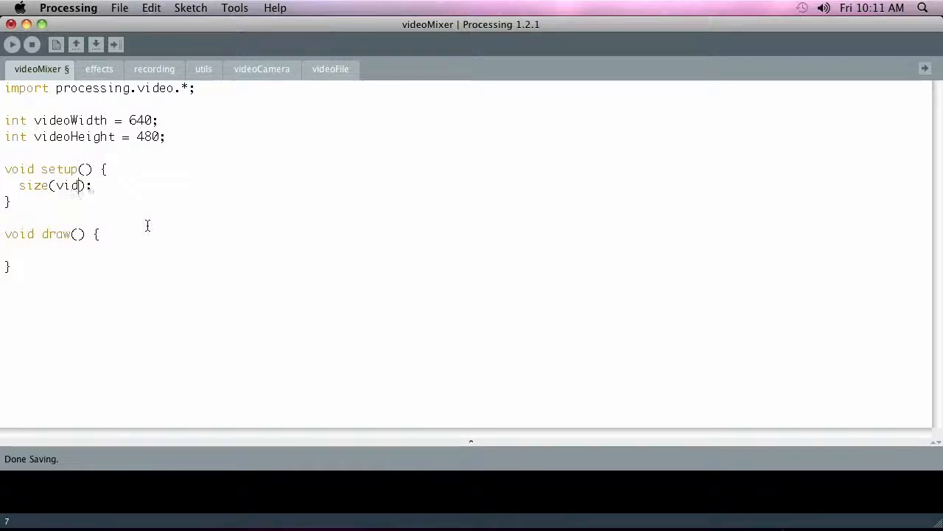
{"action": "type", "text": "eoWidth,"}
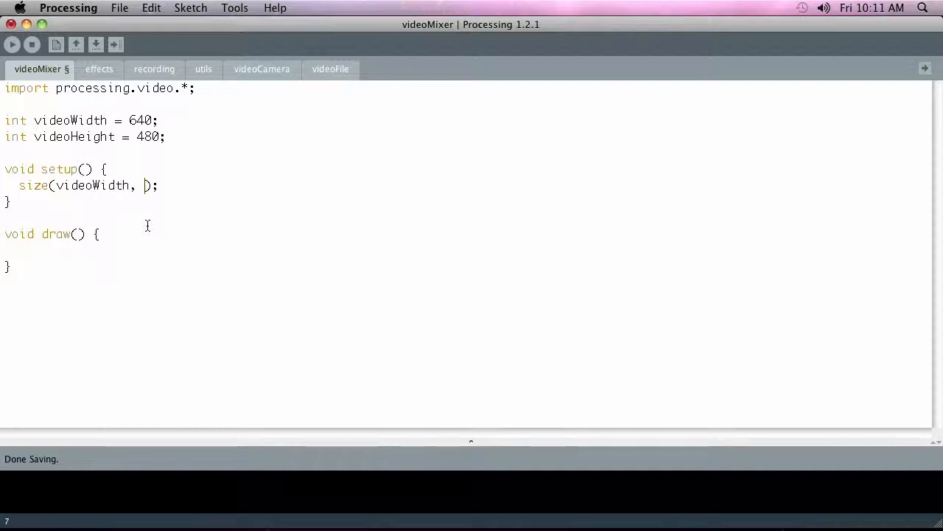
{"action": "type", "text": "videoHeight"}
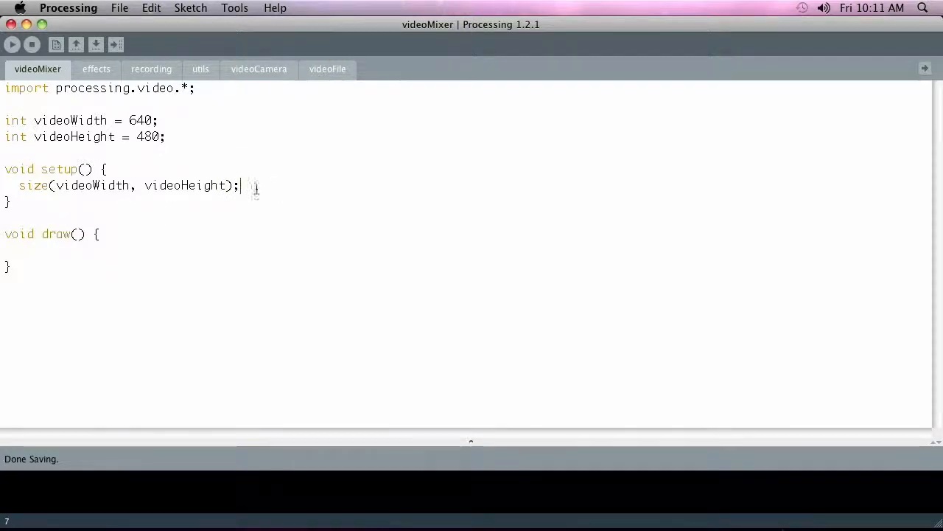
{"action": "key", "text": "Return"}
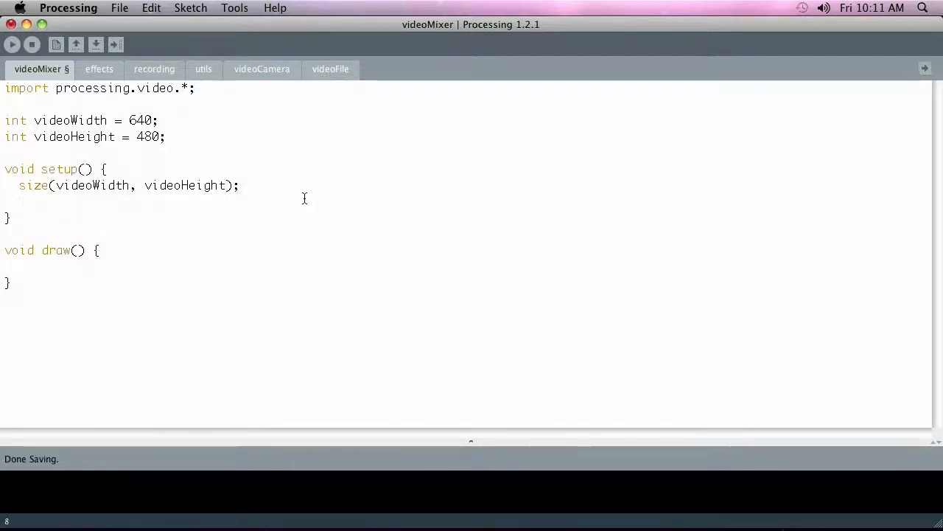
- Add frameRate(30); and noCursor(); to setup, then switch to the review slide
{"action": "type", "text": "fram"}
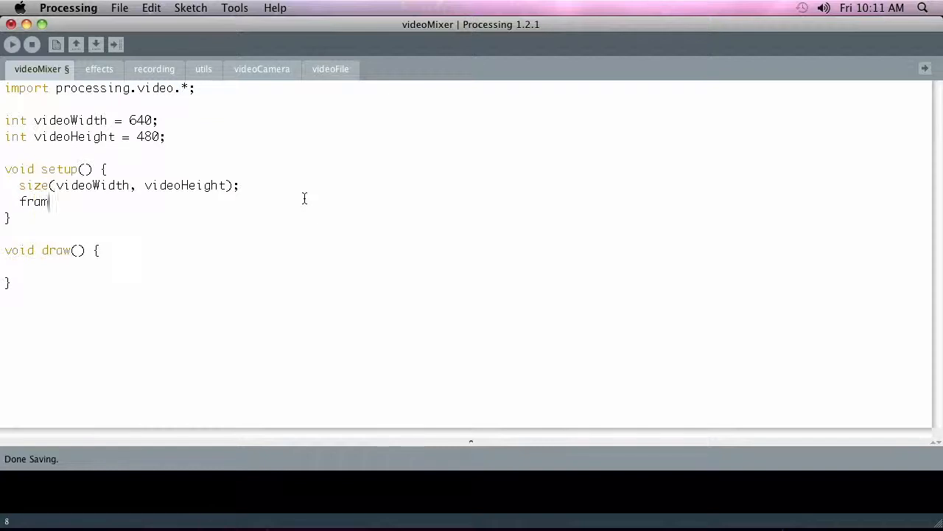
{"action": "type", "text": "eRate"}
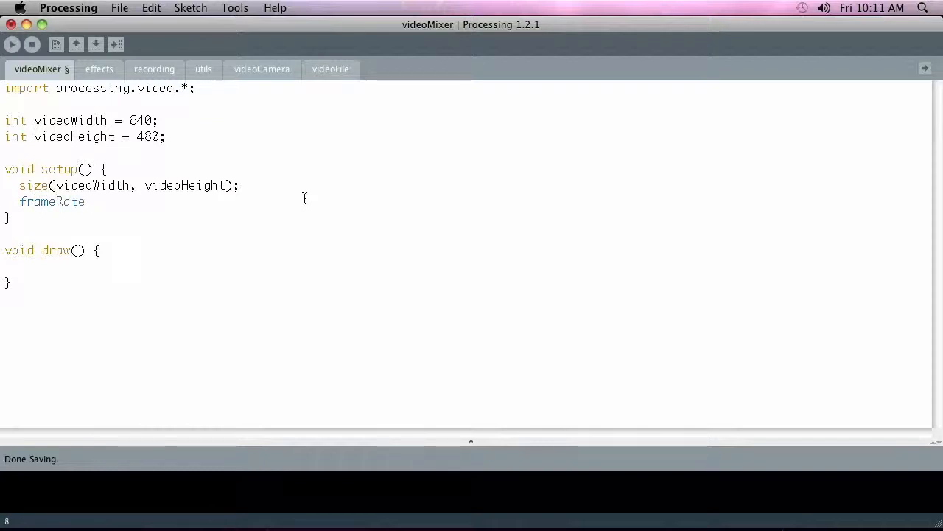
{"action": "type", "text": "(30)"}
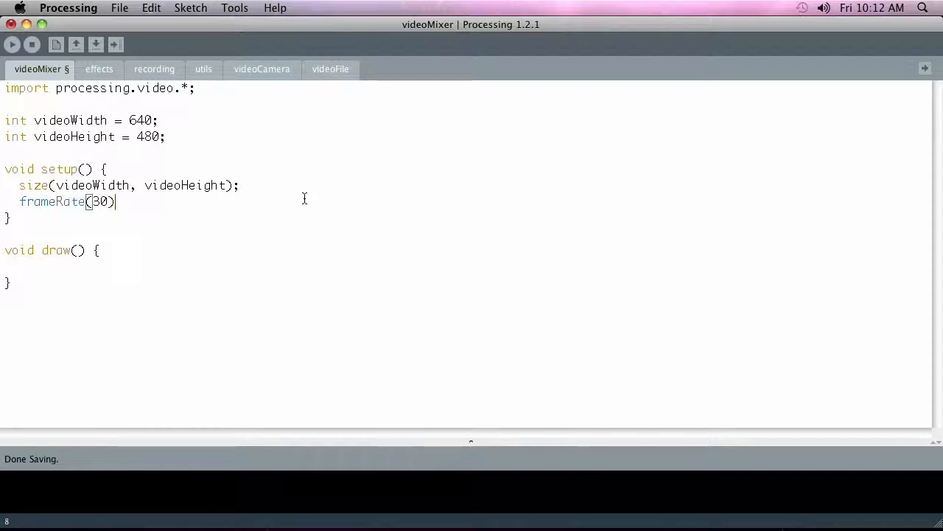
{"action": "type", "text": ";"}
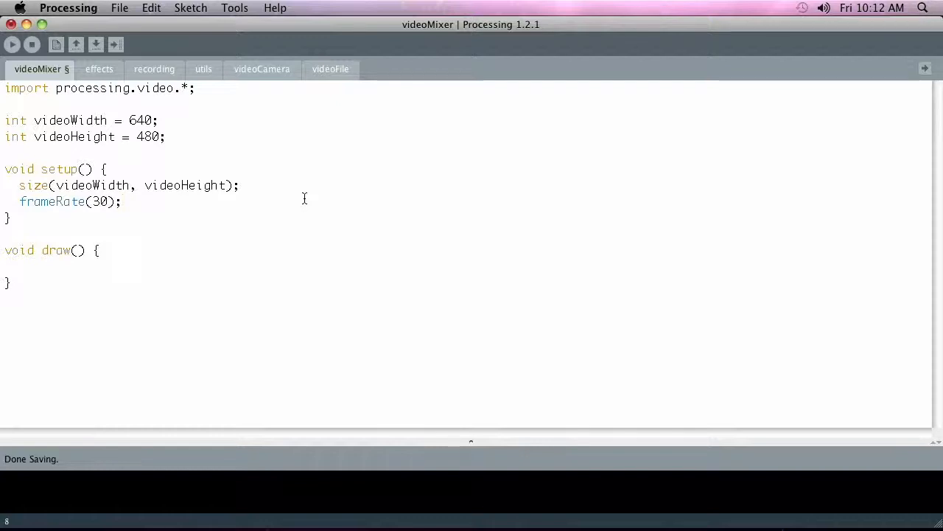
{"action": "type", "text": "no"}
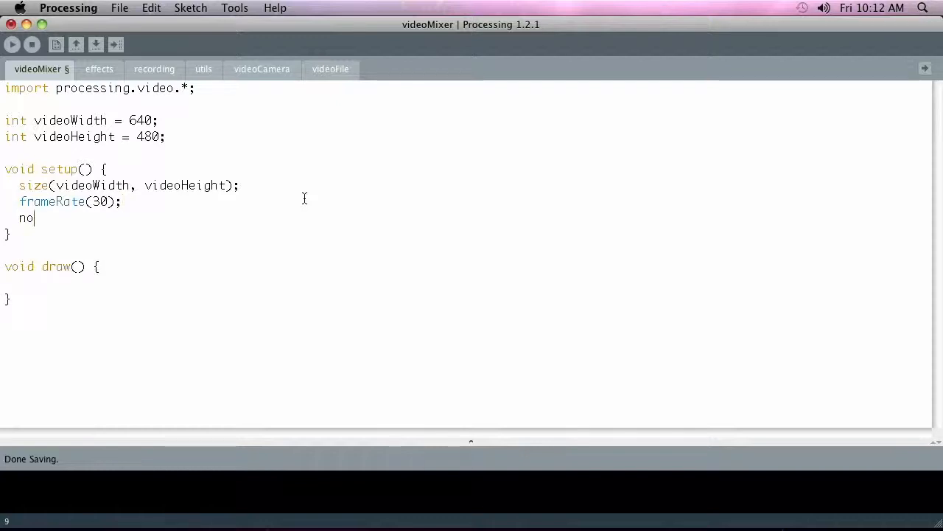
{"action": "type", "text": "Cursot"}
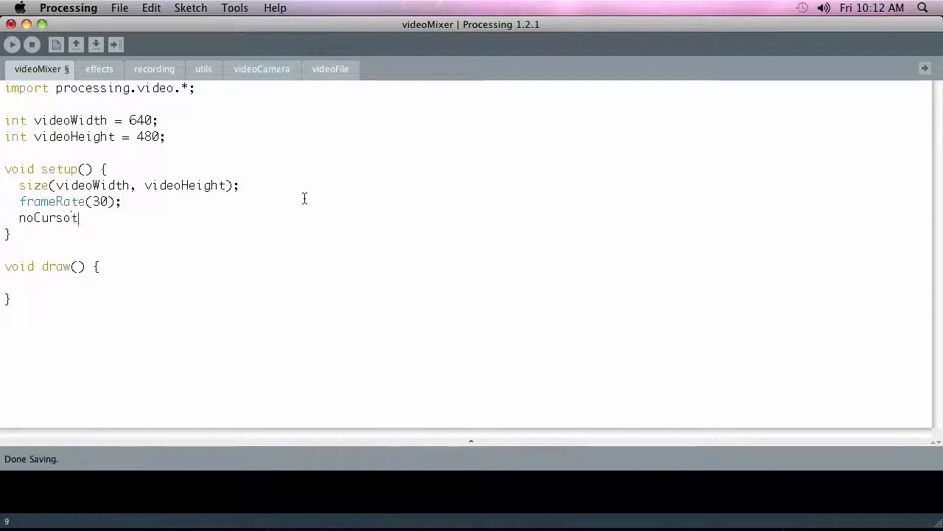
{"action": "type", "text": "()"}
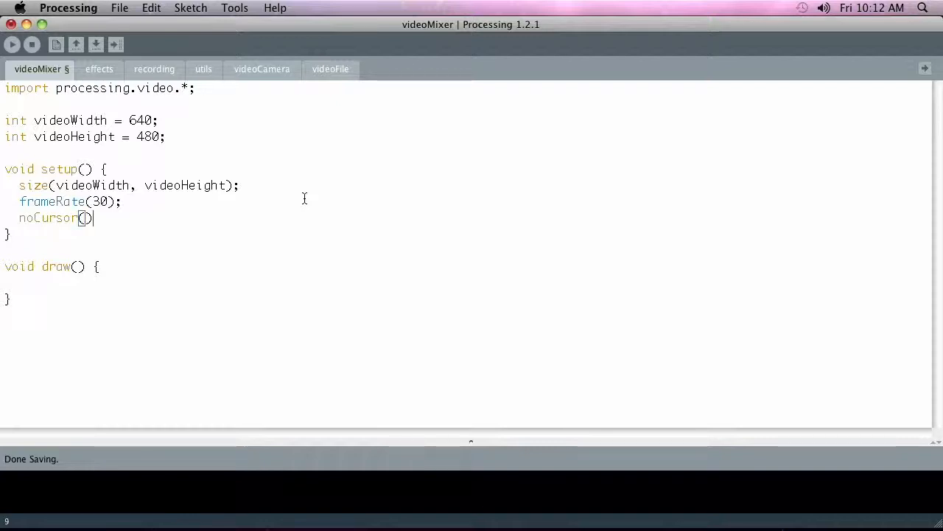
{"action": "type", "text": ";"}
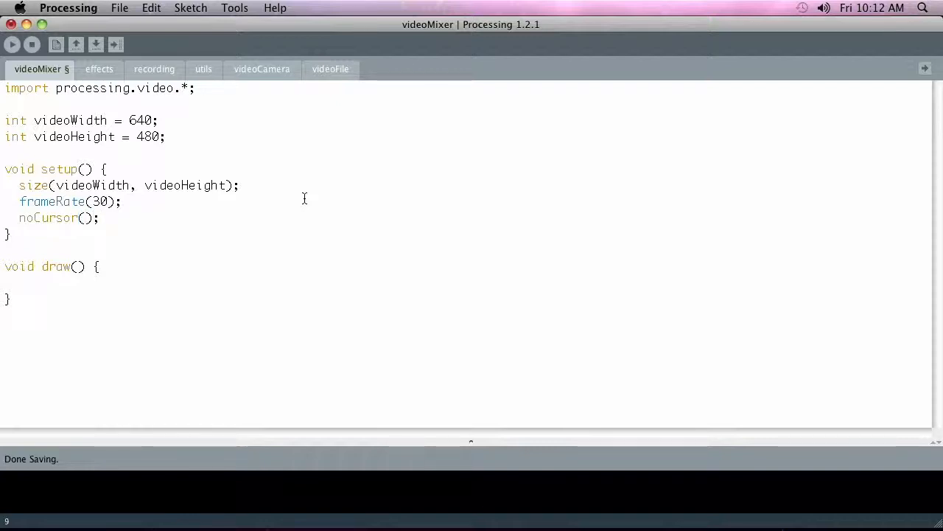
{"action": "mouse_move", "coordinate": [144, 233]}
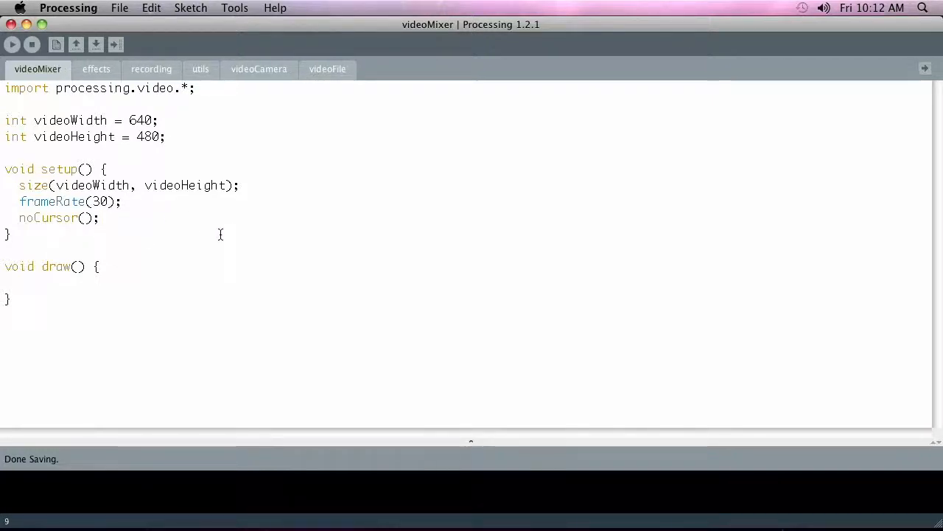
{"action": "key", "text": "cmd+tab"}
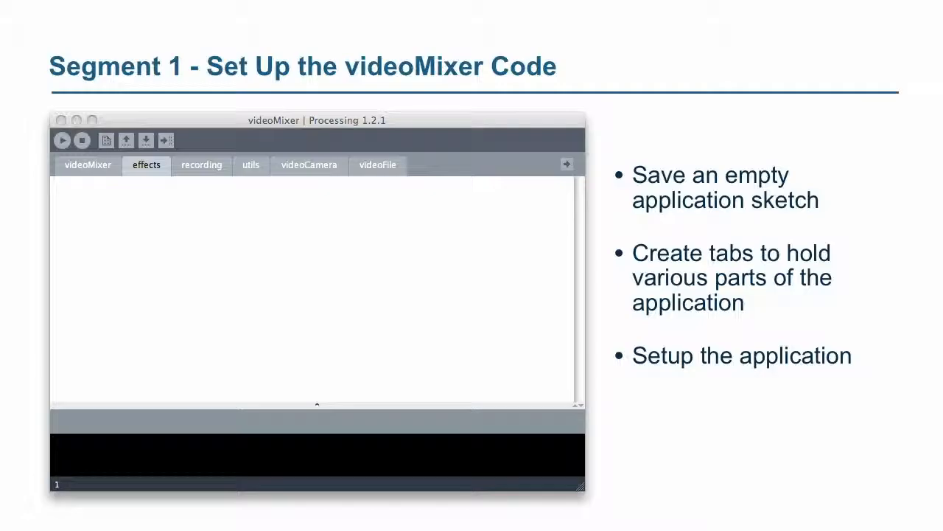
{"action": "key", "text": "Right"}
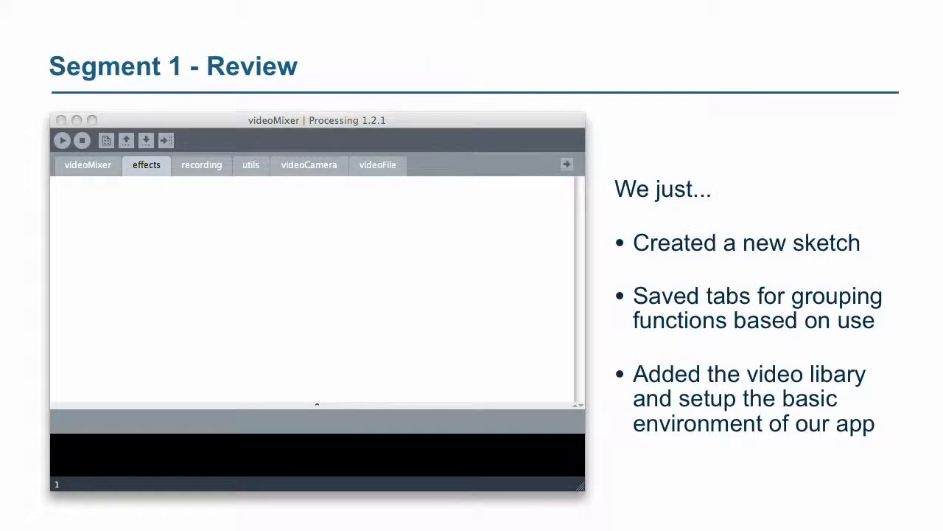